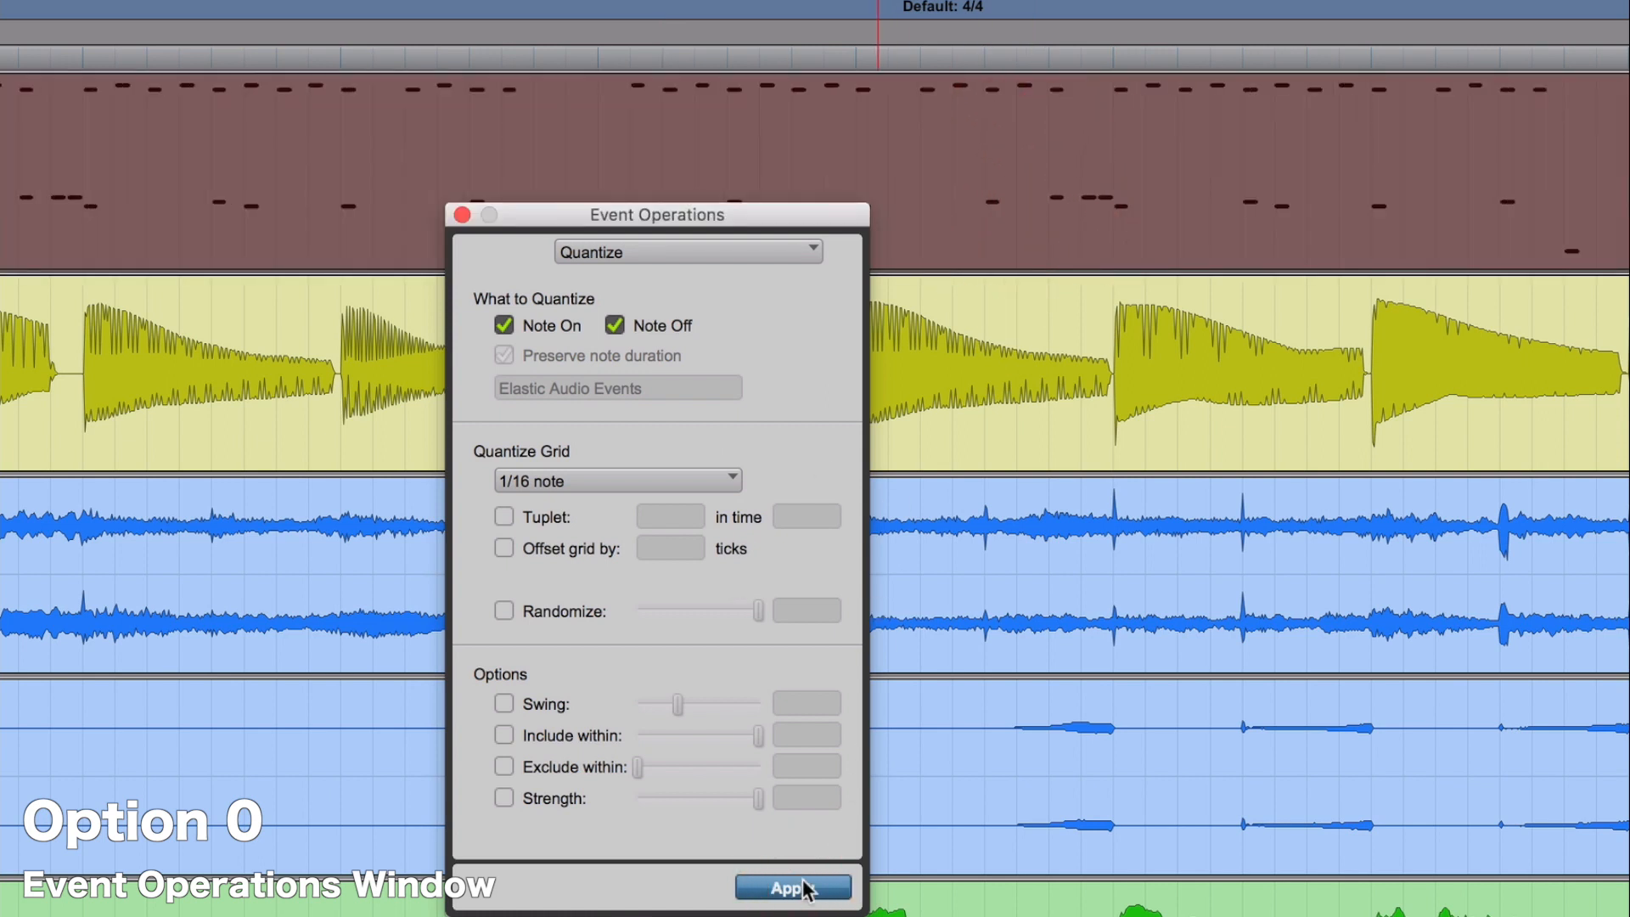
# Step: Apply the 1/16-note quantize to the selected notes
pyautogui.click(792, 888)
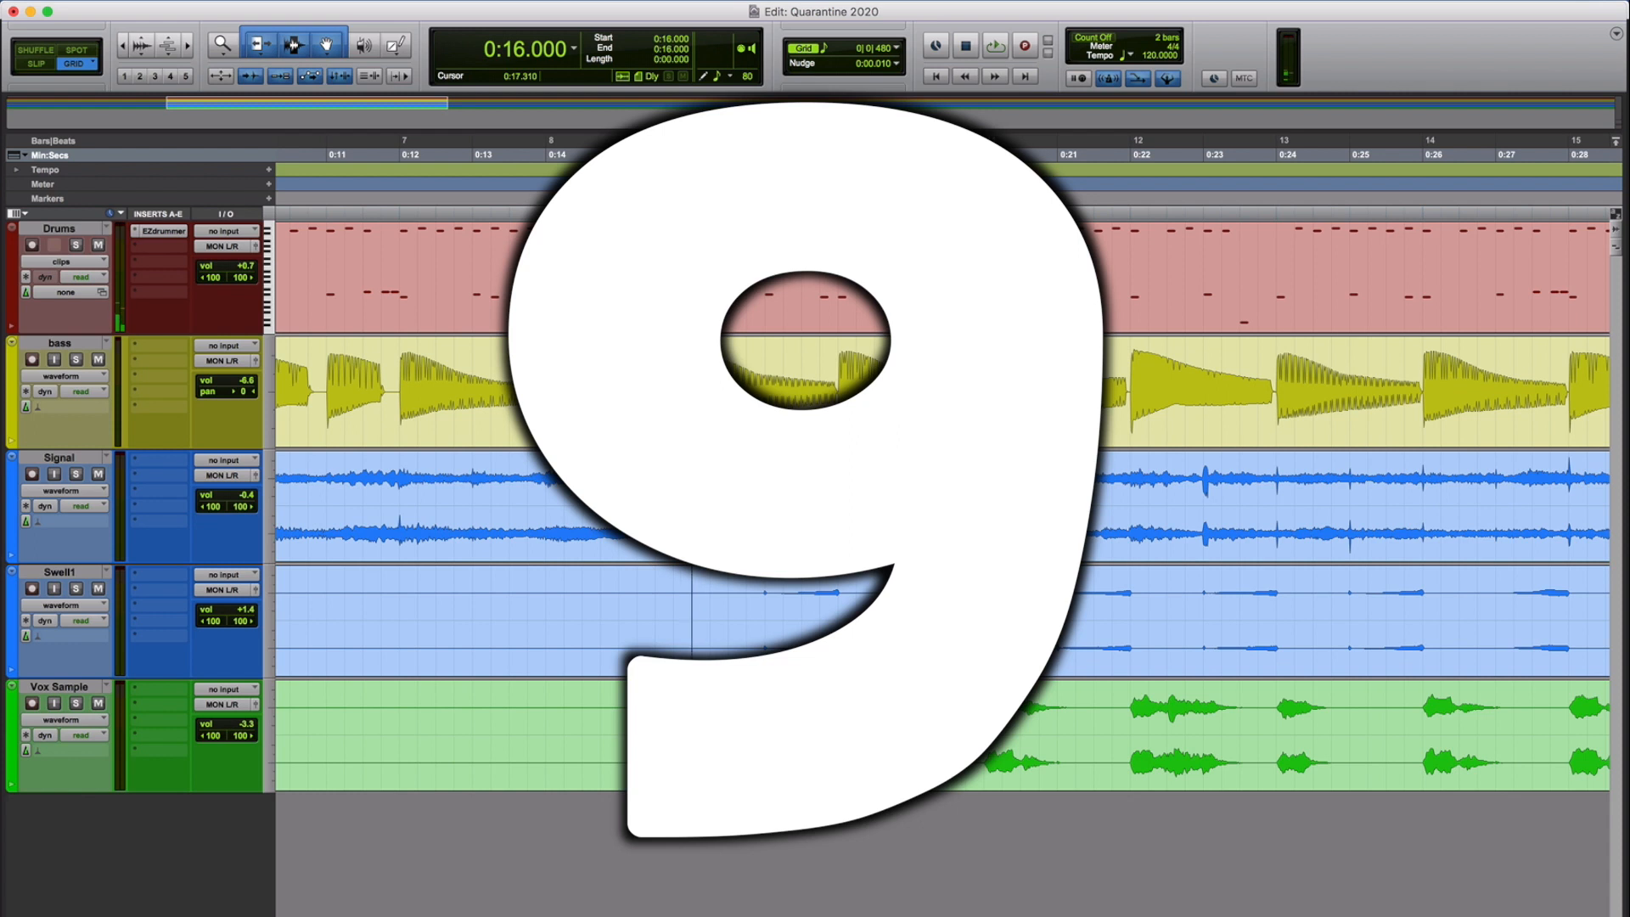
pyautogui.press('cmd+=')
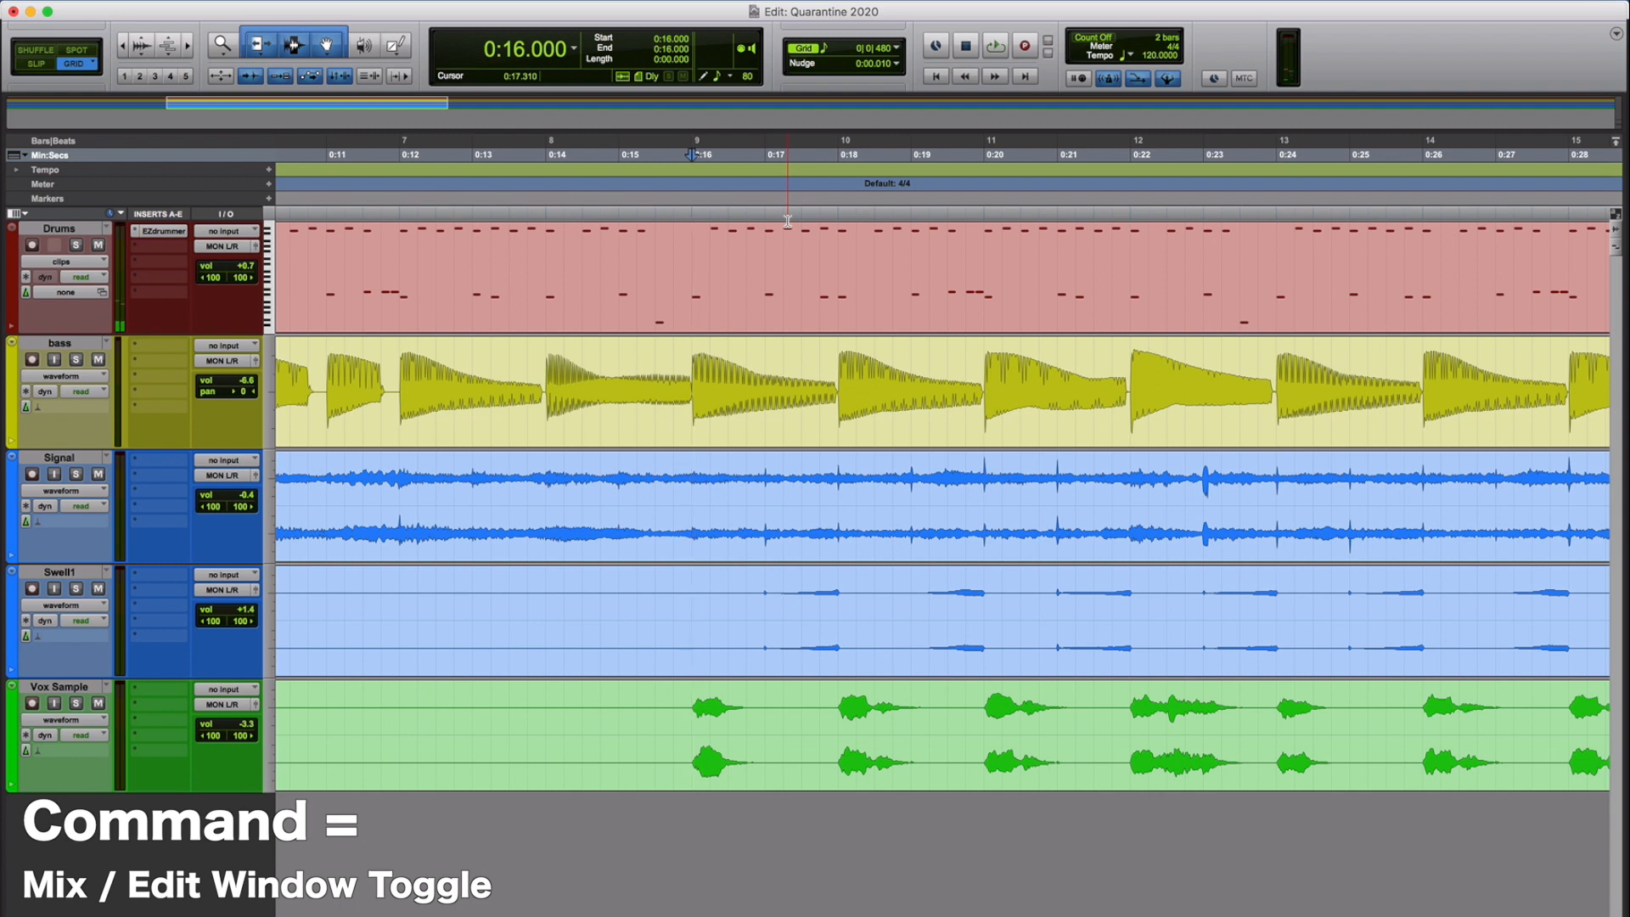
pyautogui.press('cmd+=')
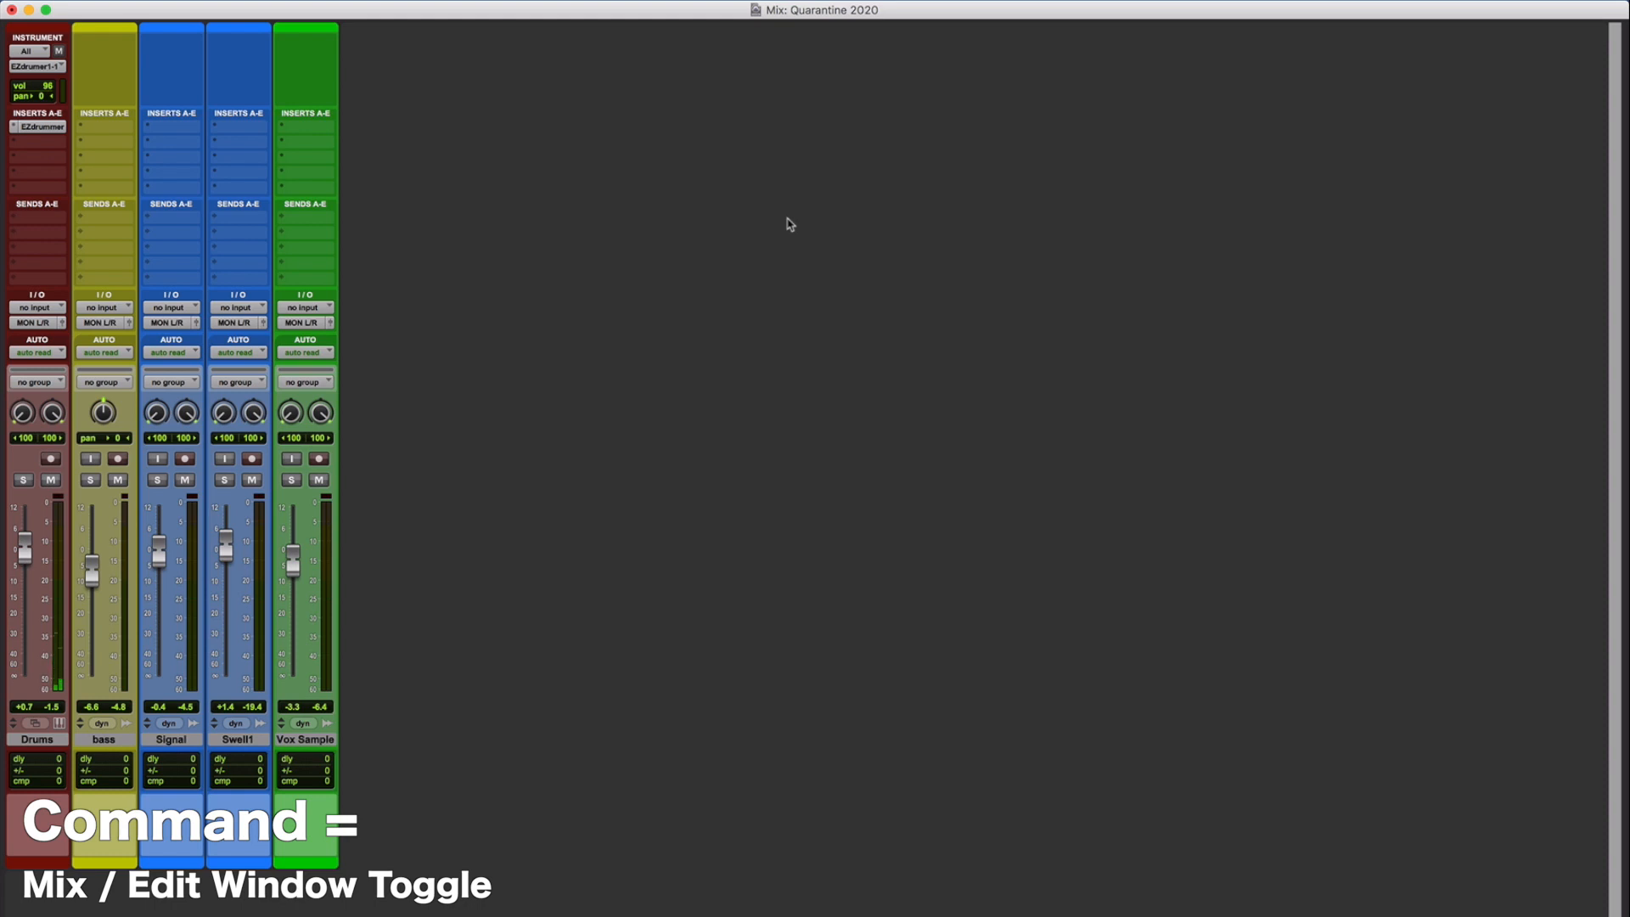
pyautogui.press('cmd+=')
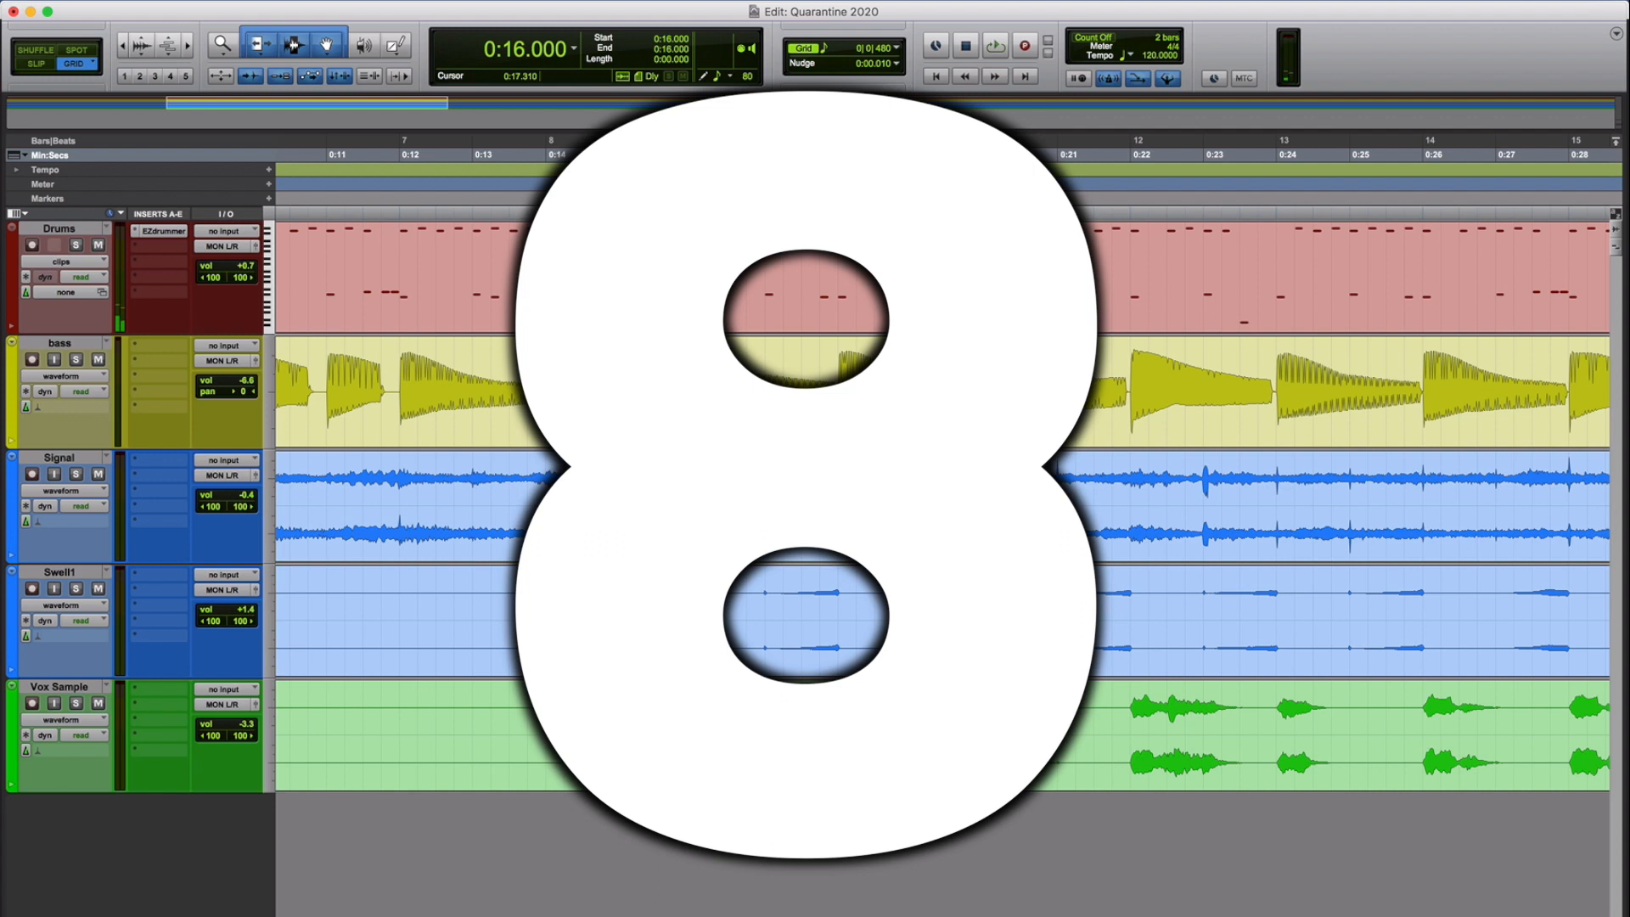
# Step: Option-scroll to zoom out over the whole song, then back in around bars 7–10
pyautogui.scroll(-3)
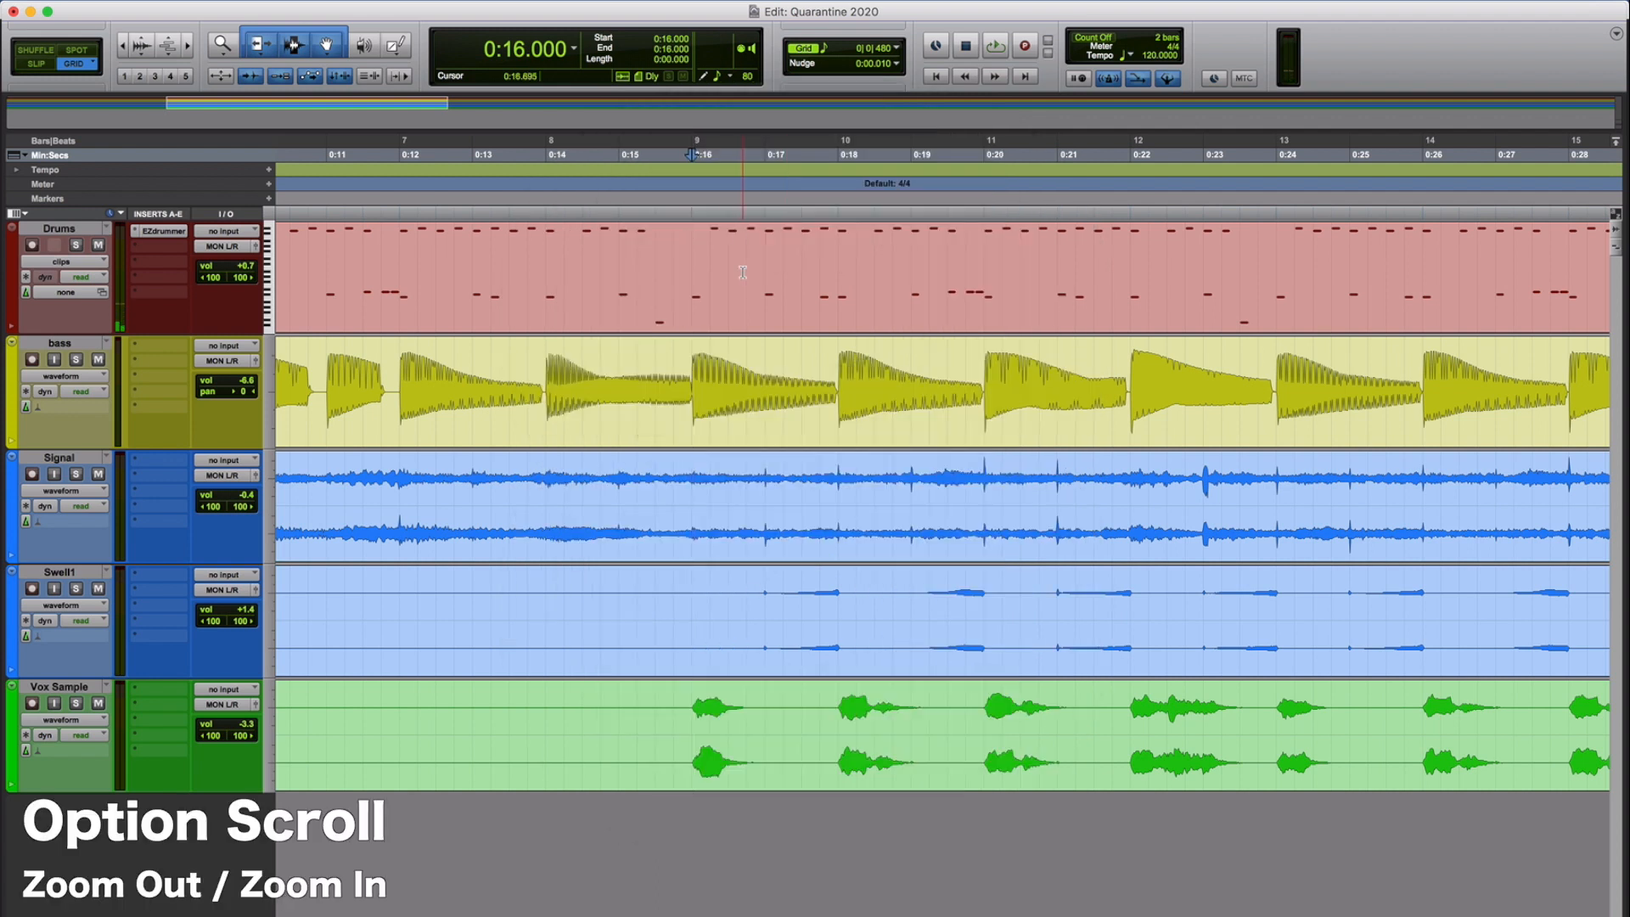
pyautogui.scroll(-3)
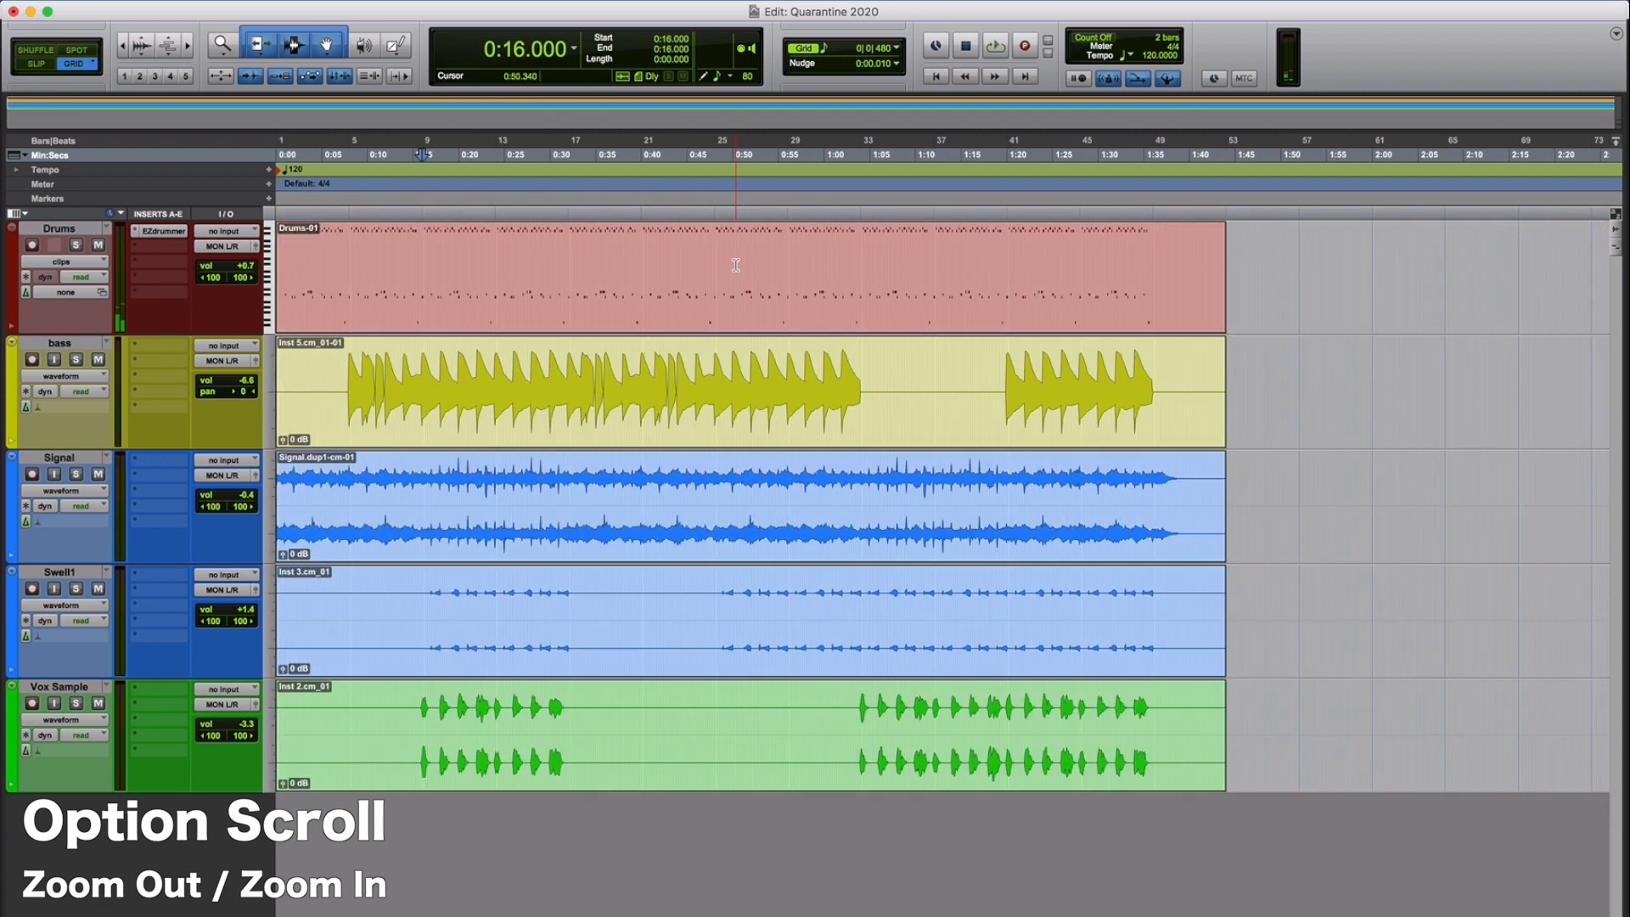
pyautogui.scroll(-3)
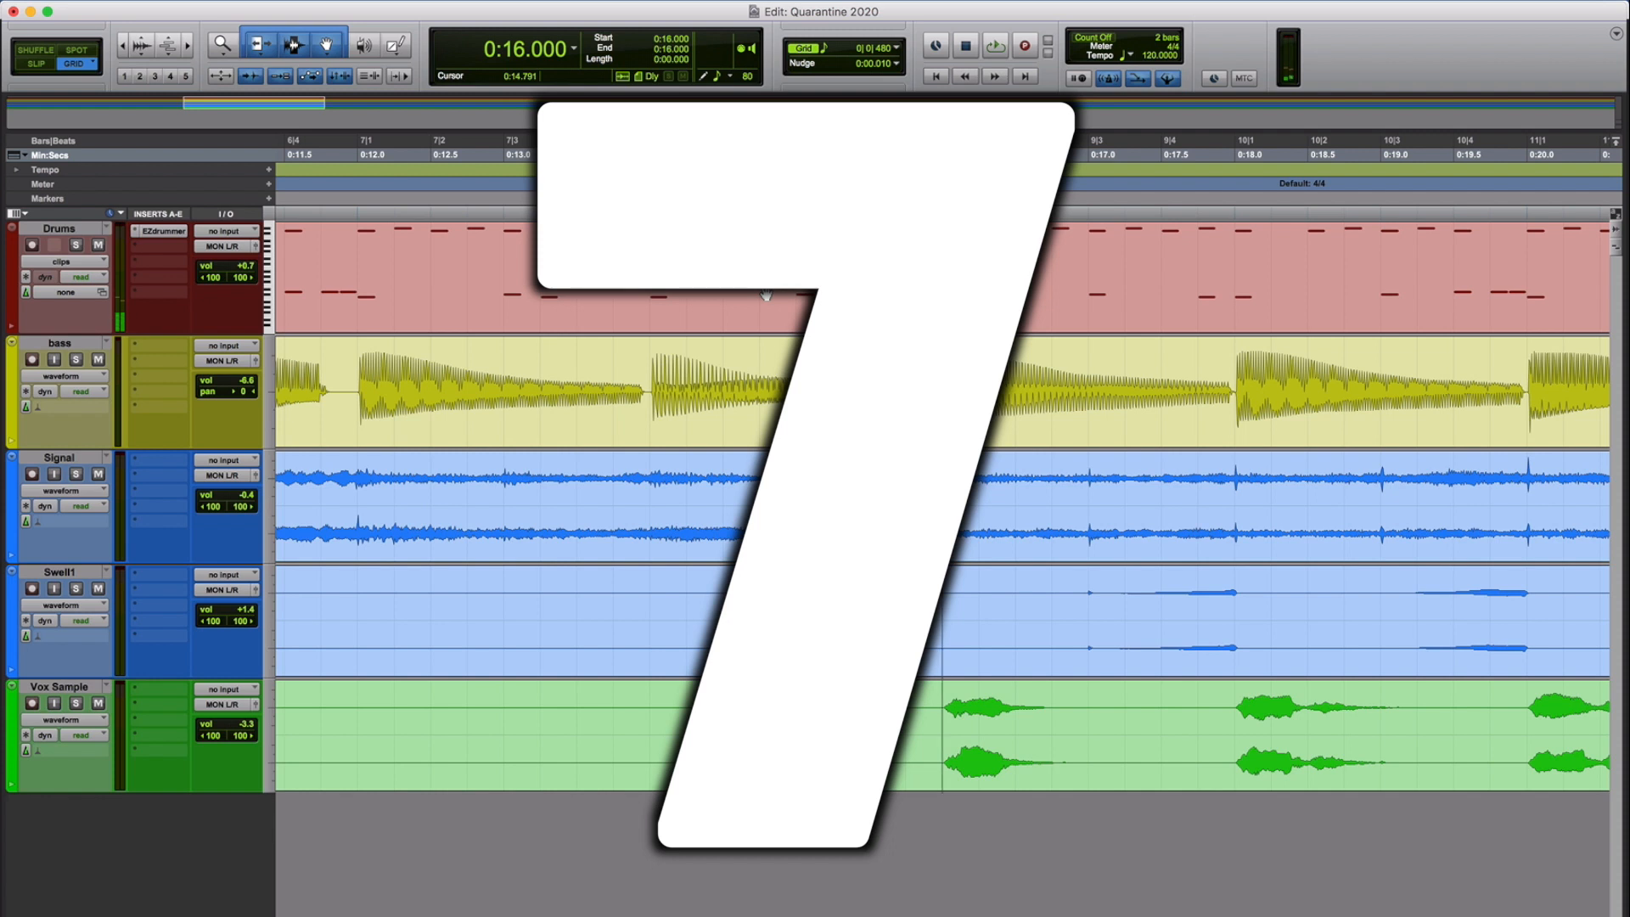
# Step: Place the edit point before the Vox Sample vocal phrase, tabbing to the next transient
pyautogui.press('Tab')
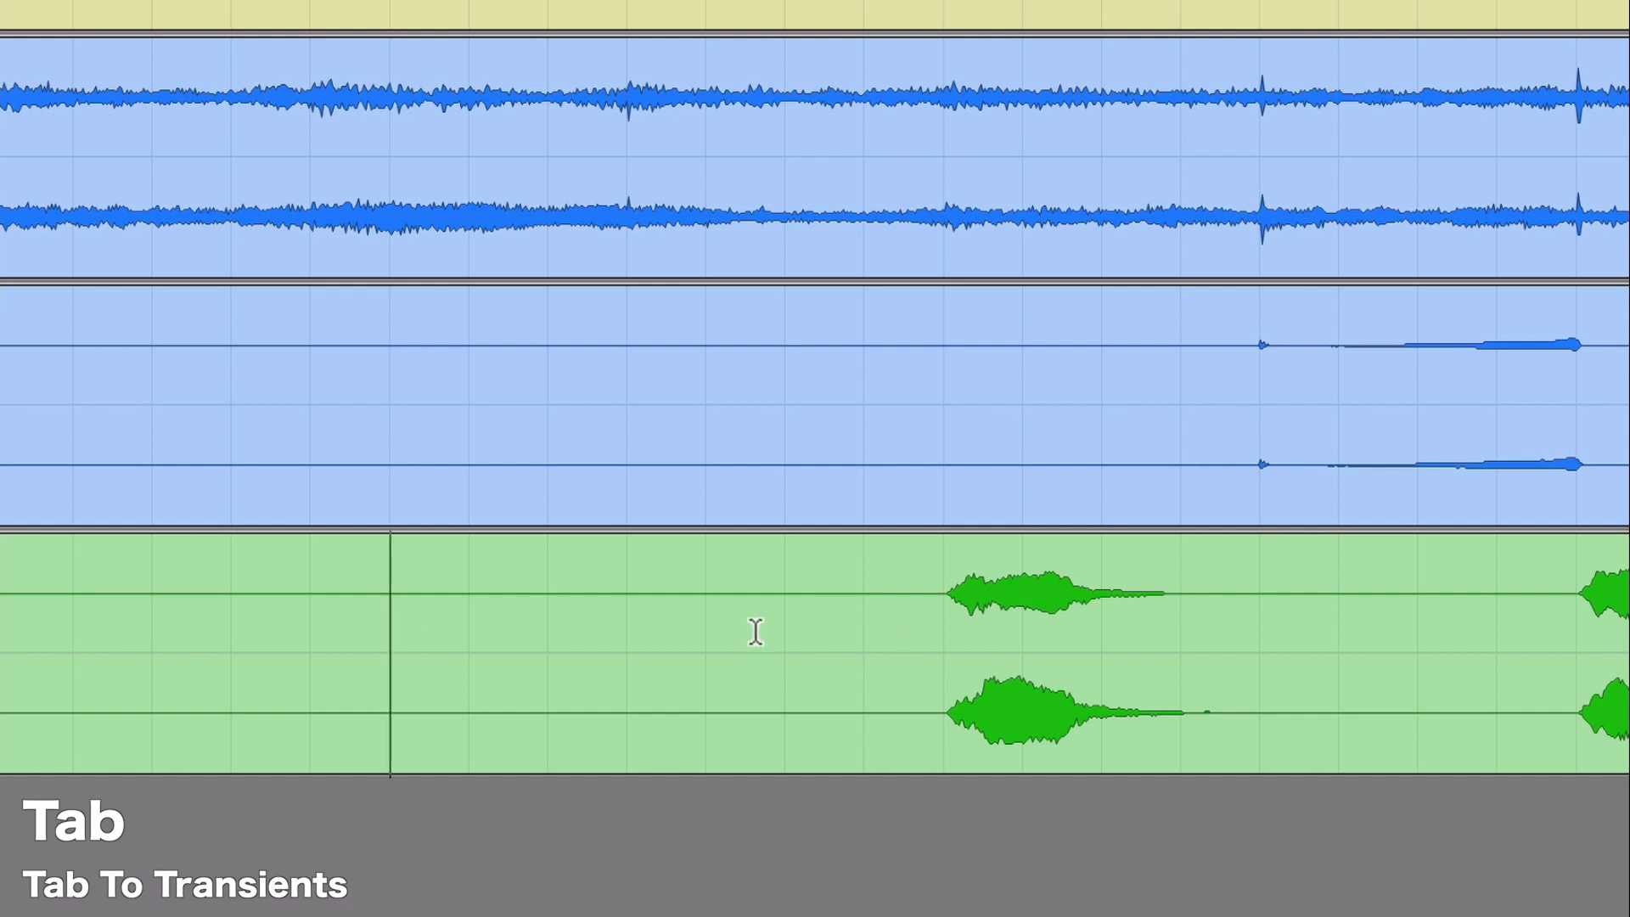
pyautogui.moveTo(917, 668)
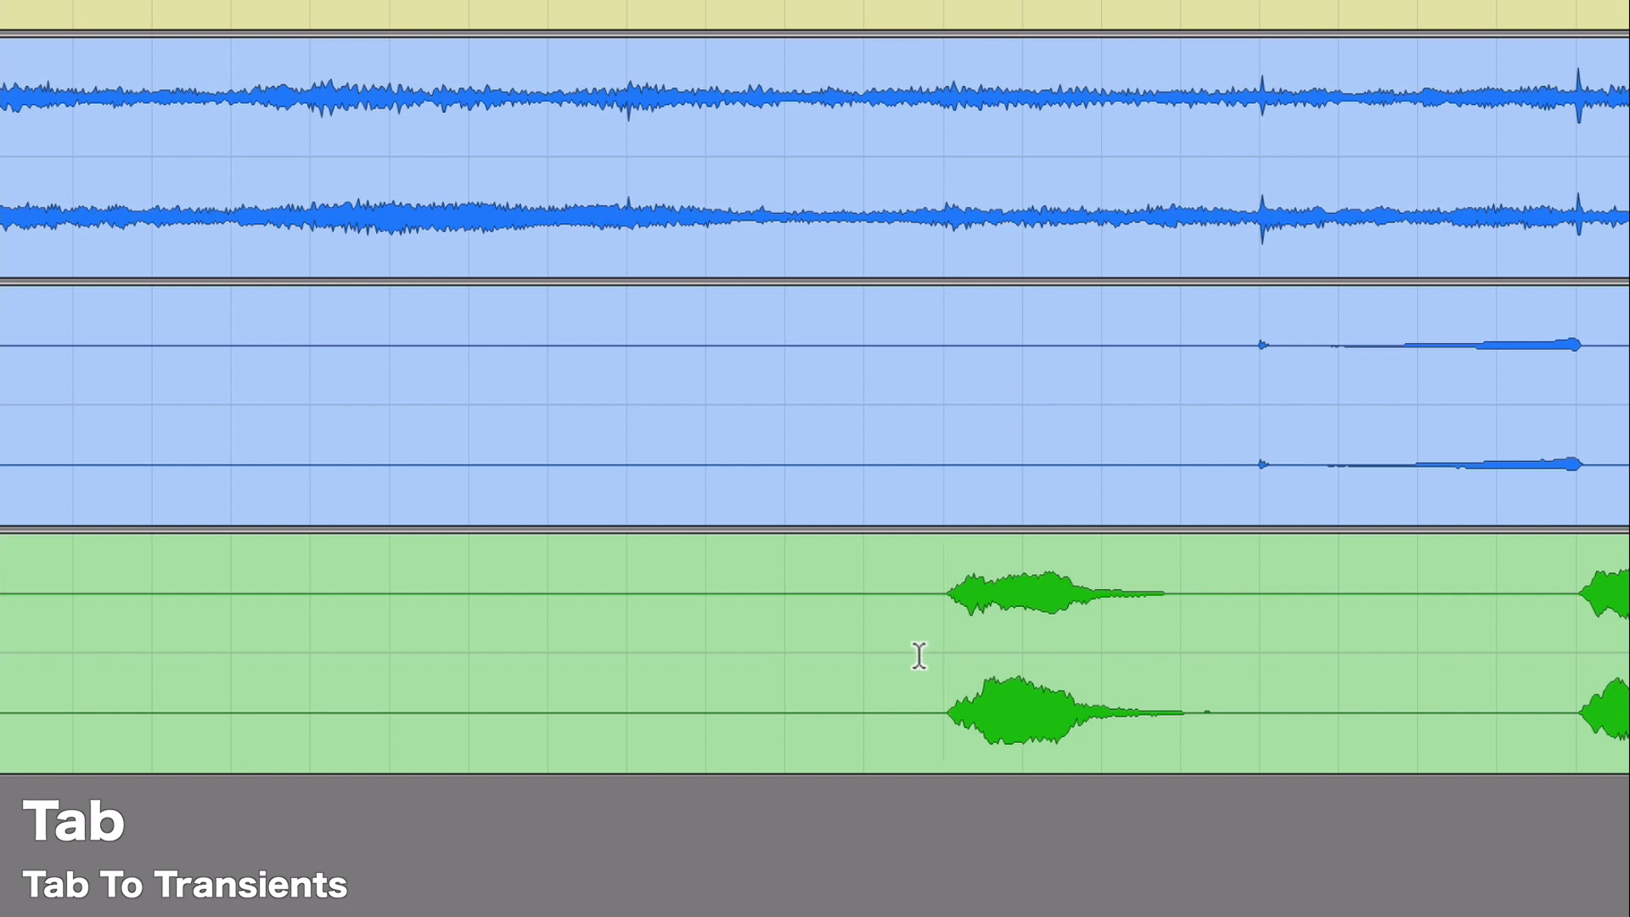
pyautogui.click(945, 655)
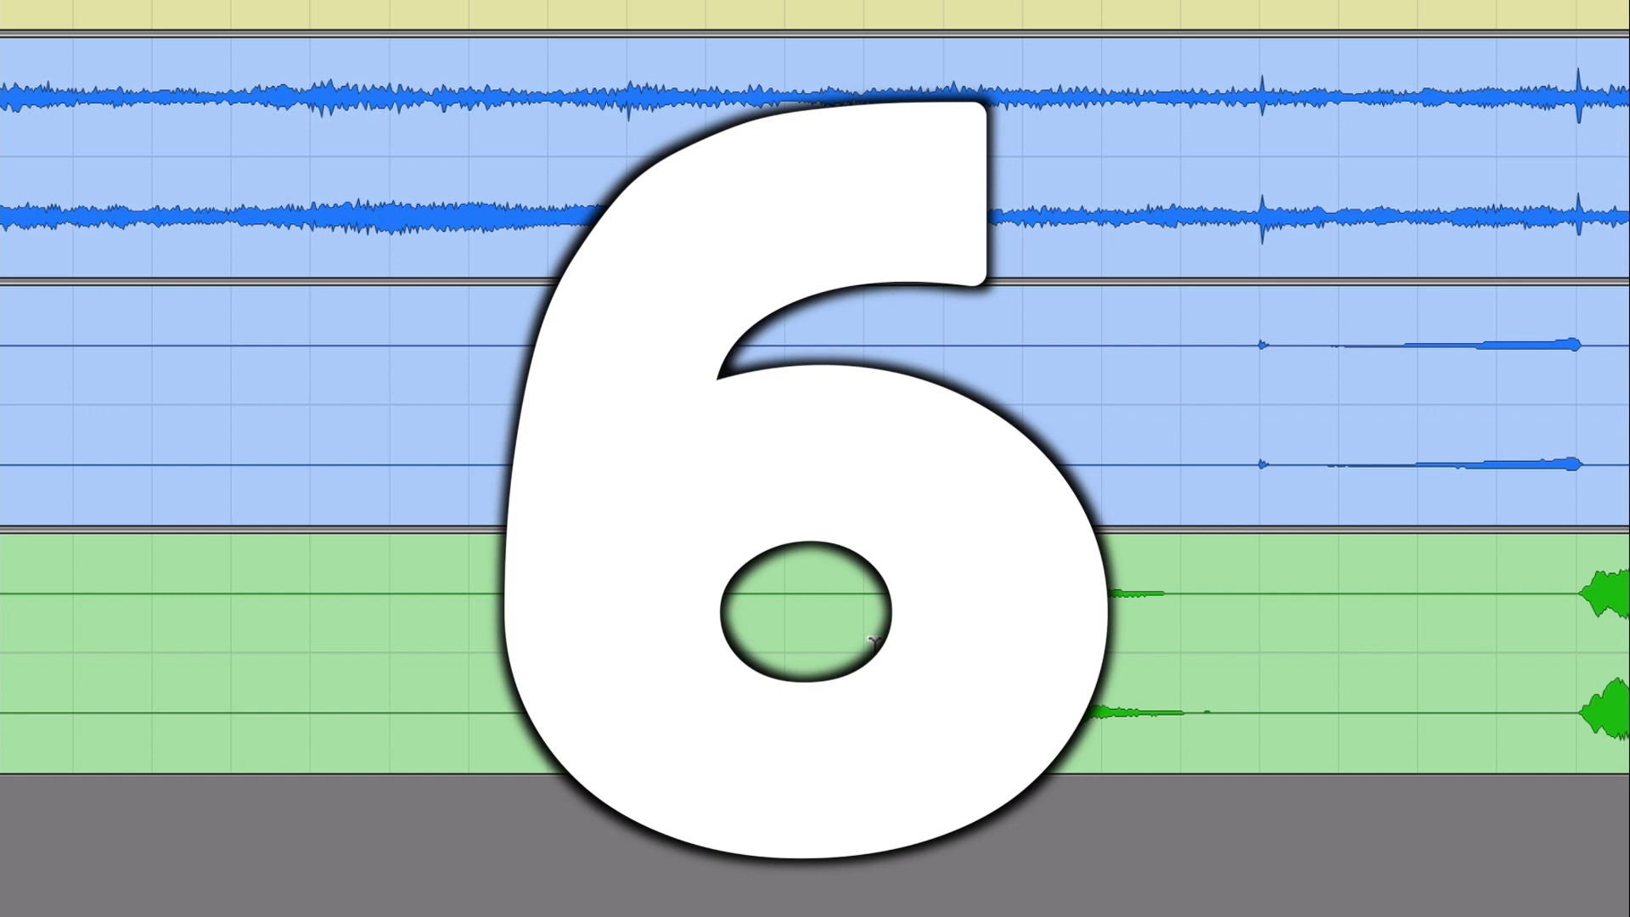
# Step: Separate the Vox Sample clip at the phrase-start edit point
pyautogui.press('cmd+e')
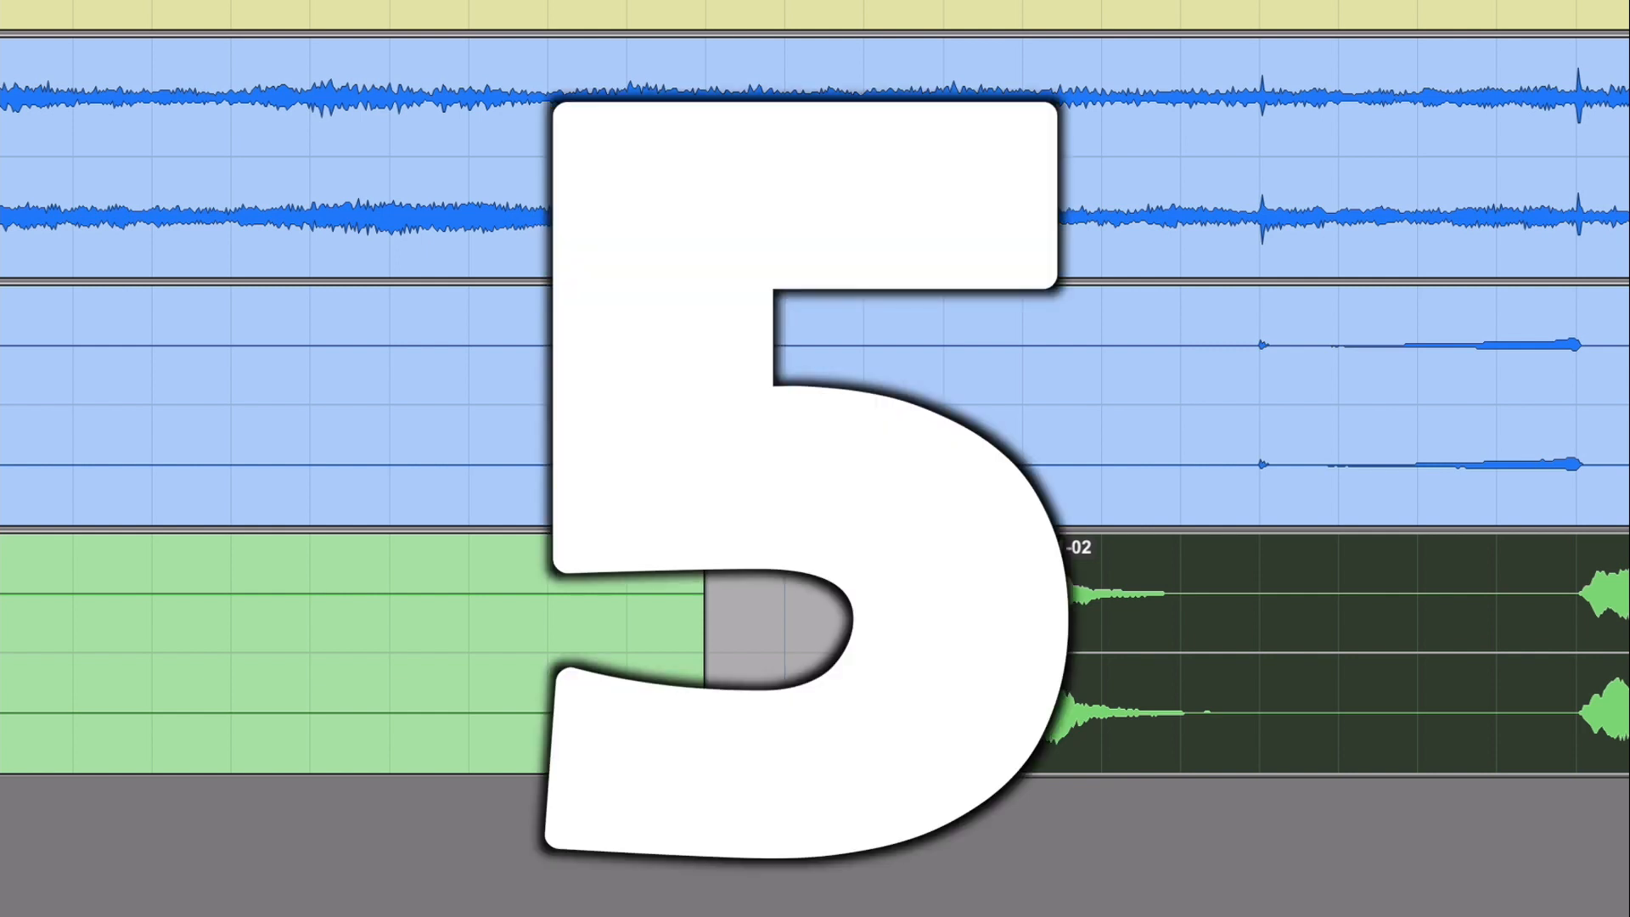
# Step: Duplicate the Inst 2.cm_01-03 clip three times with Command+D, then deselect
pyautogui.press('cmd+d')
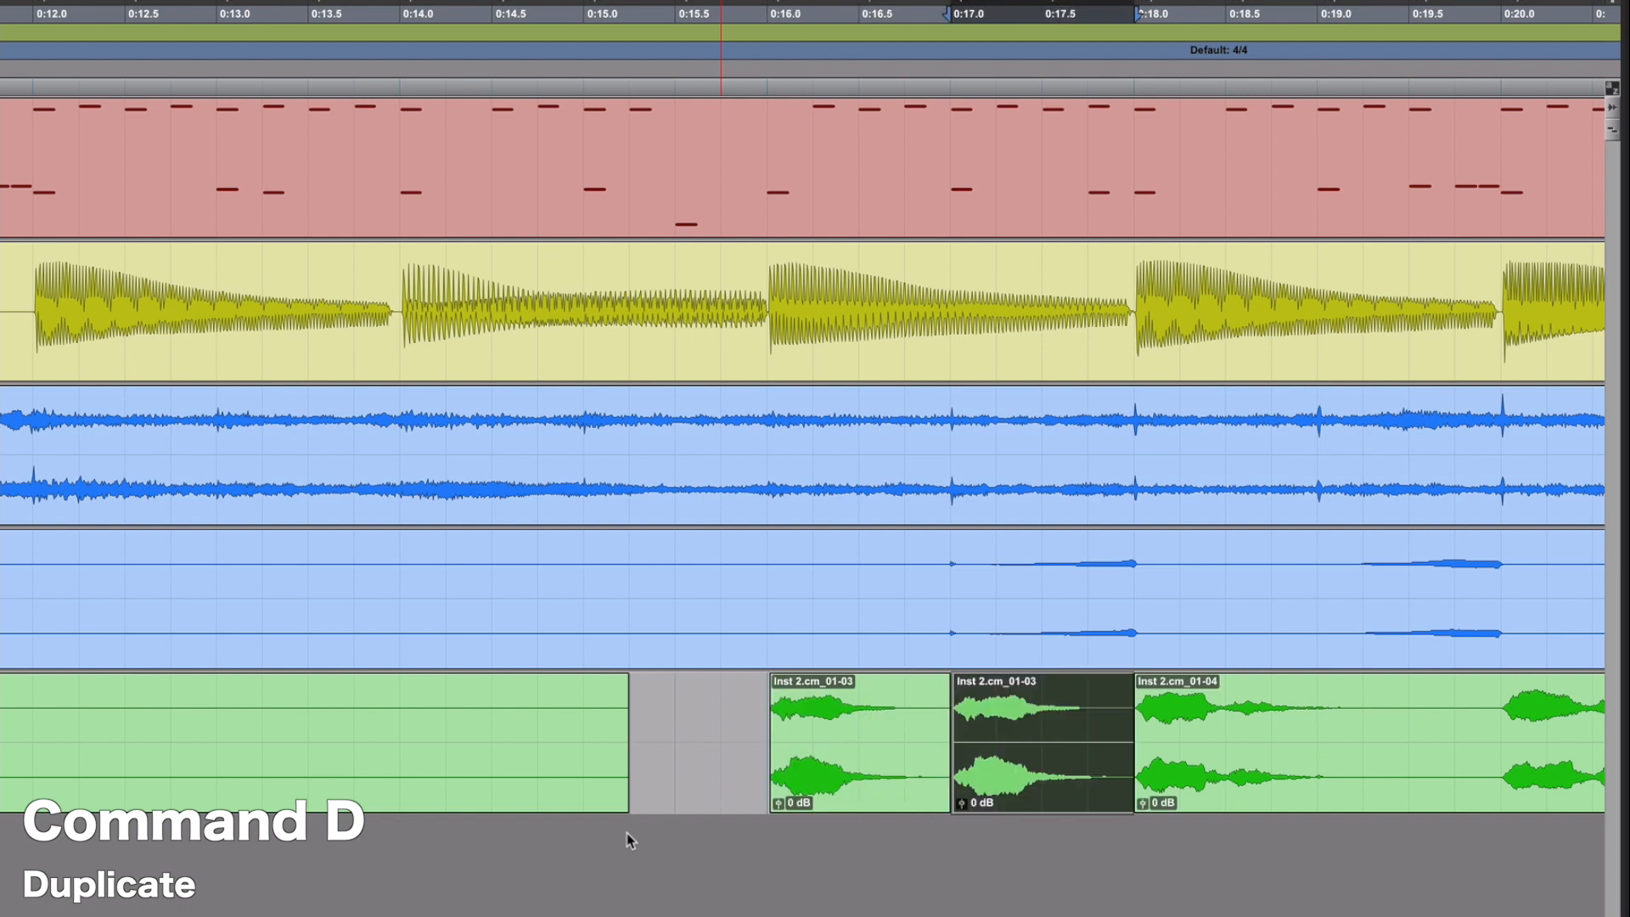
pyautogui.press('cmd+d')
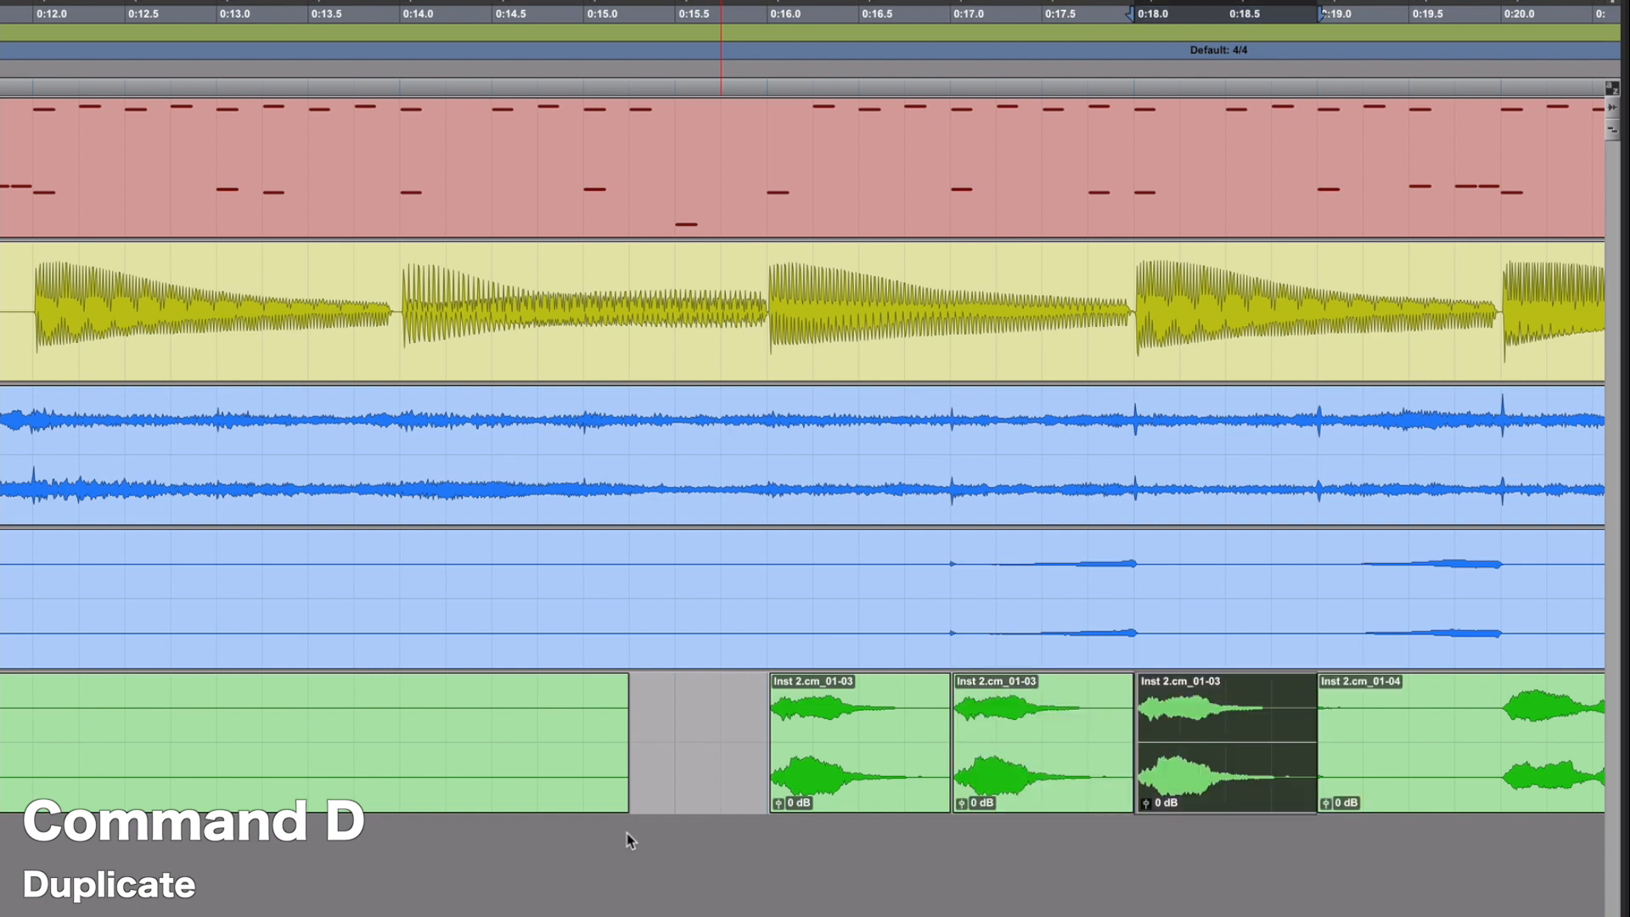
pyautogui.press('cmd+d')
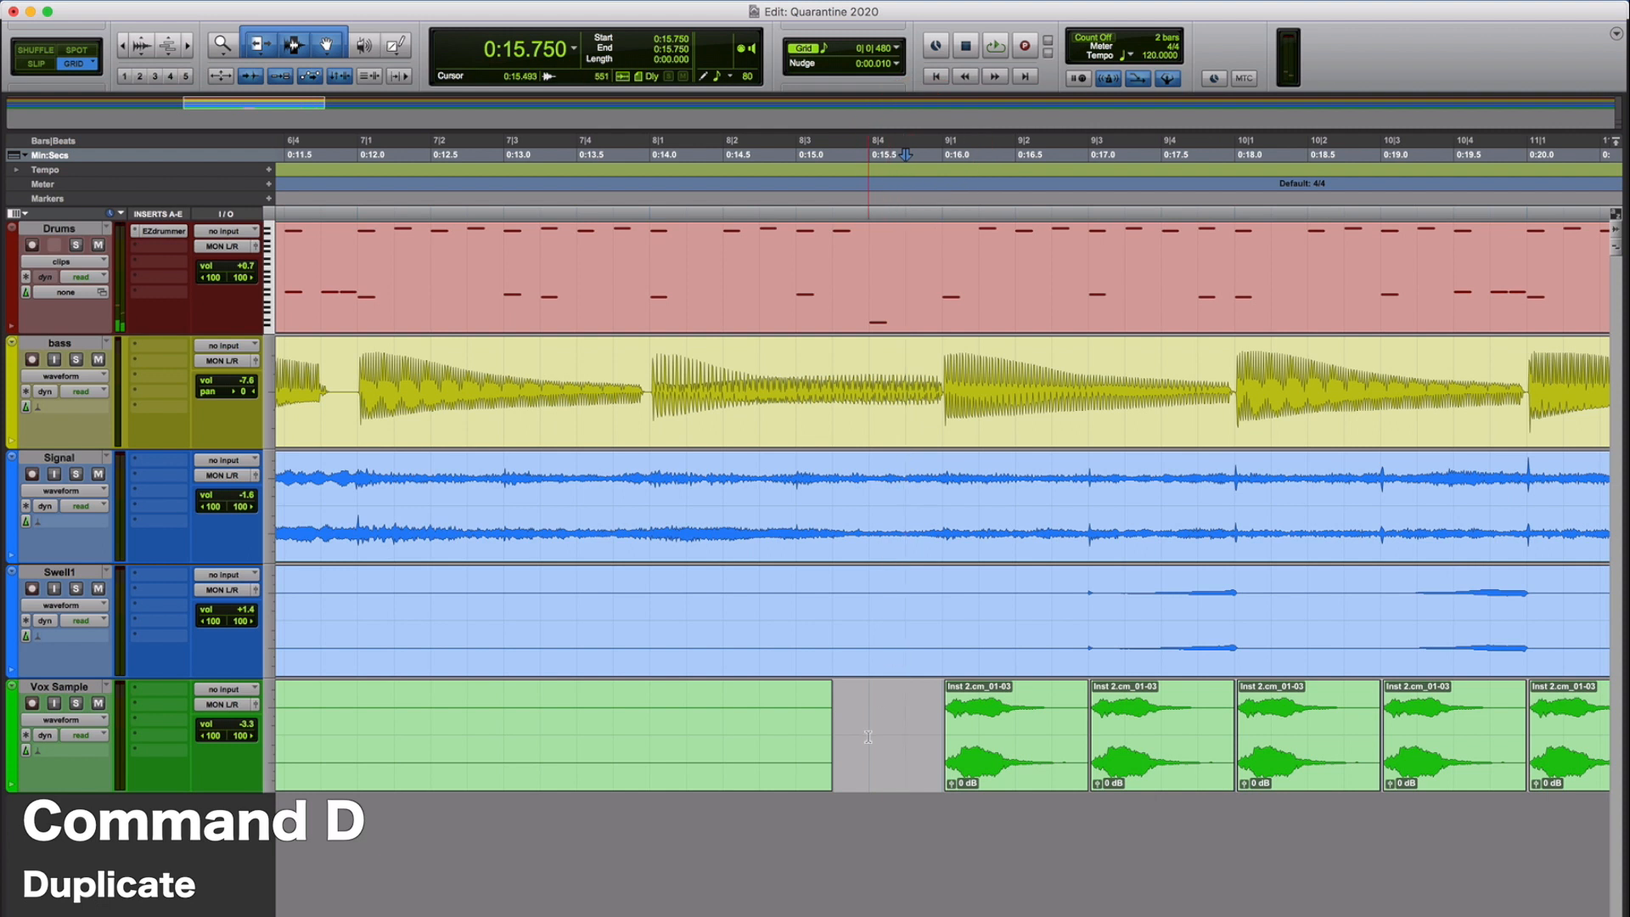
pyautogui.click(995, 46)
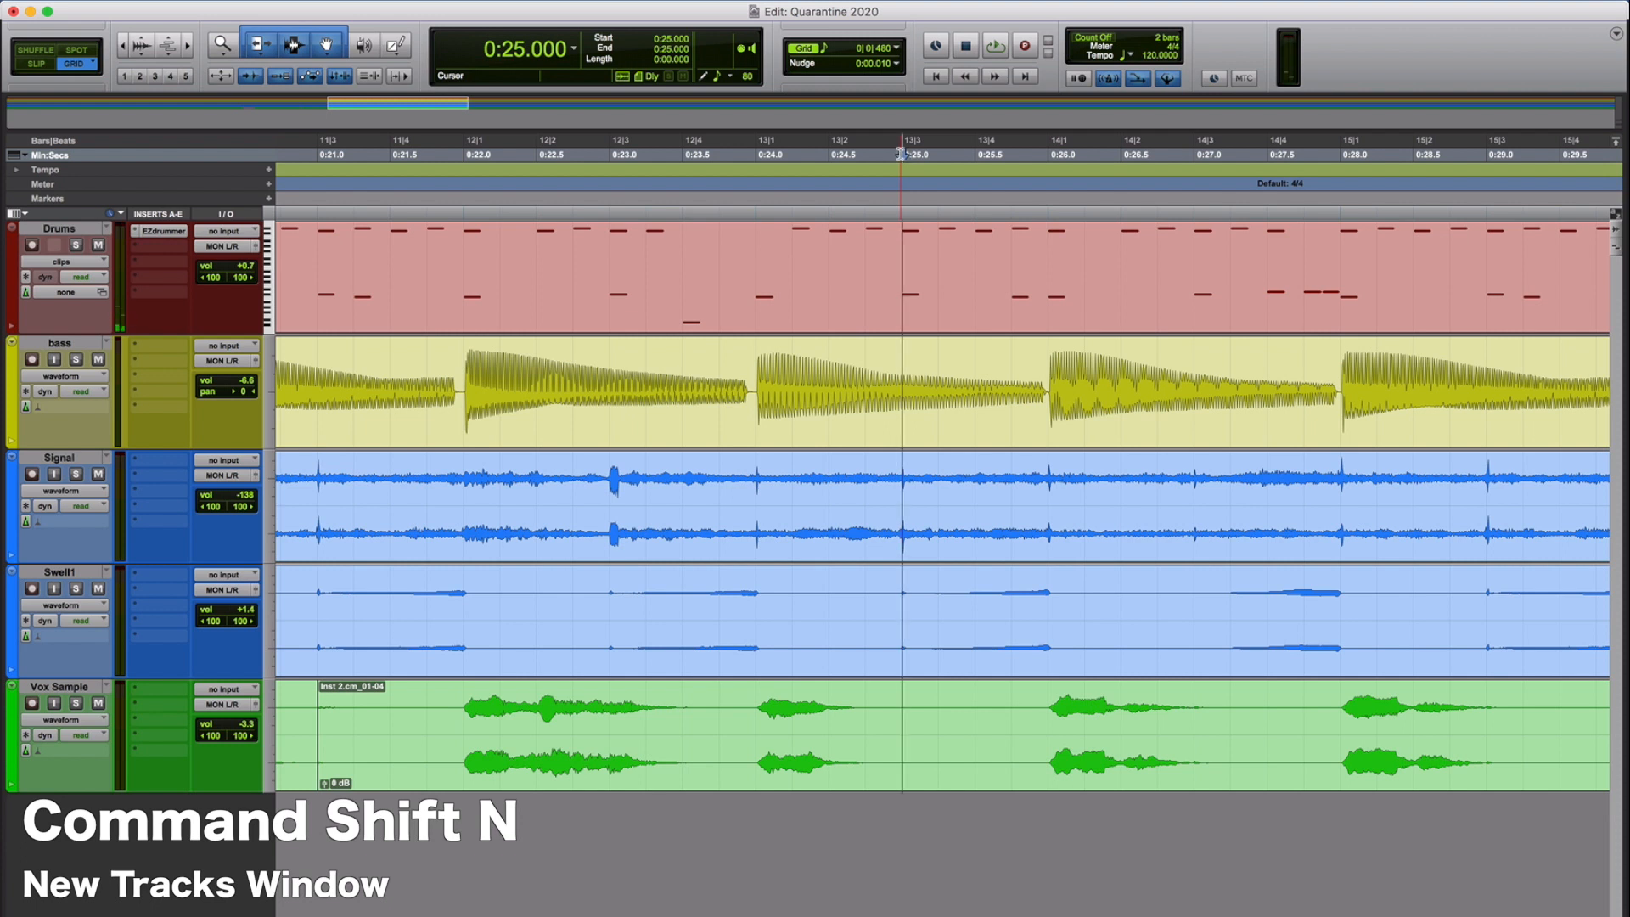
# Step: Create one mono audio track, Audio 1, below Vox Sample
pyautogui.press('cmd+shift+n')
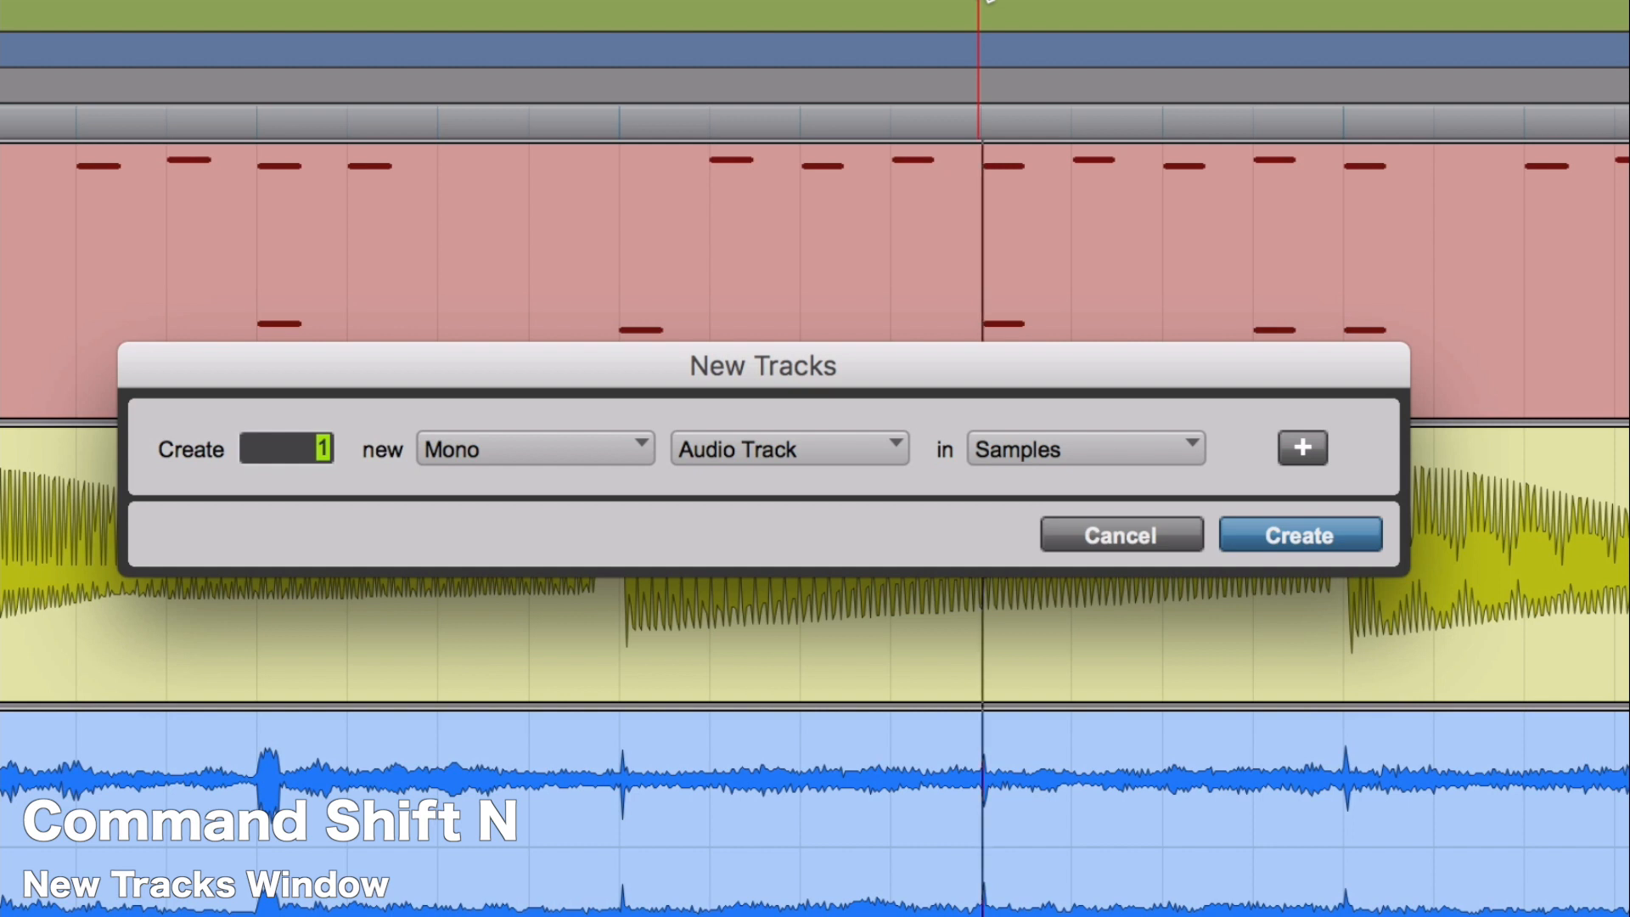
pyautogui.press('cmd+Right')
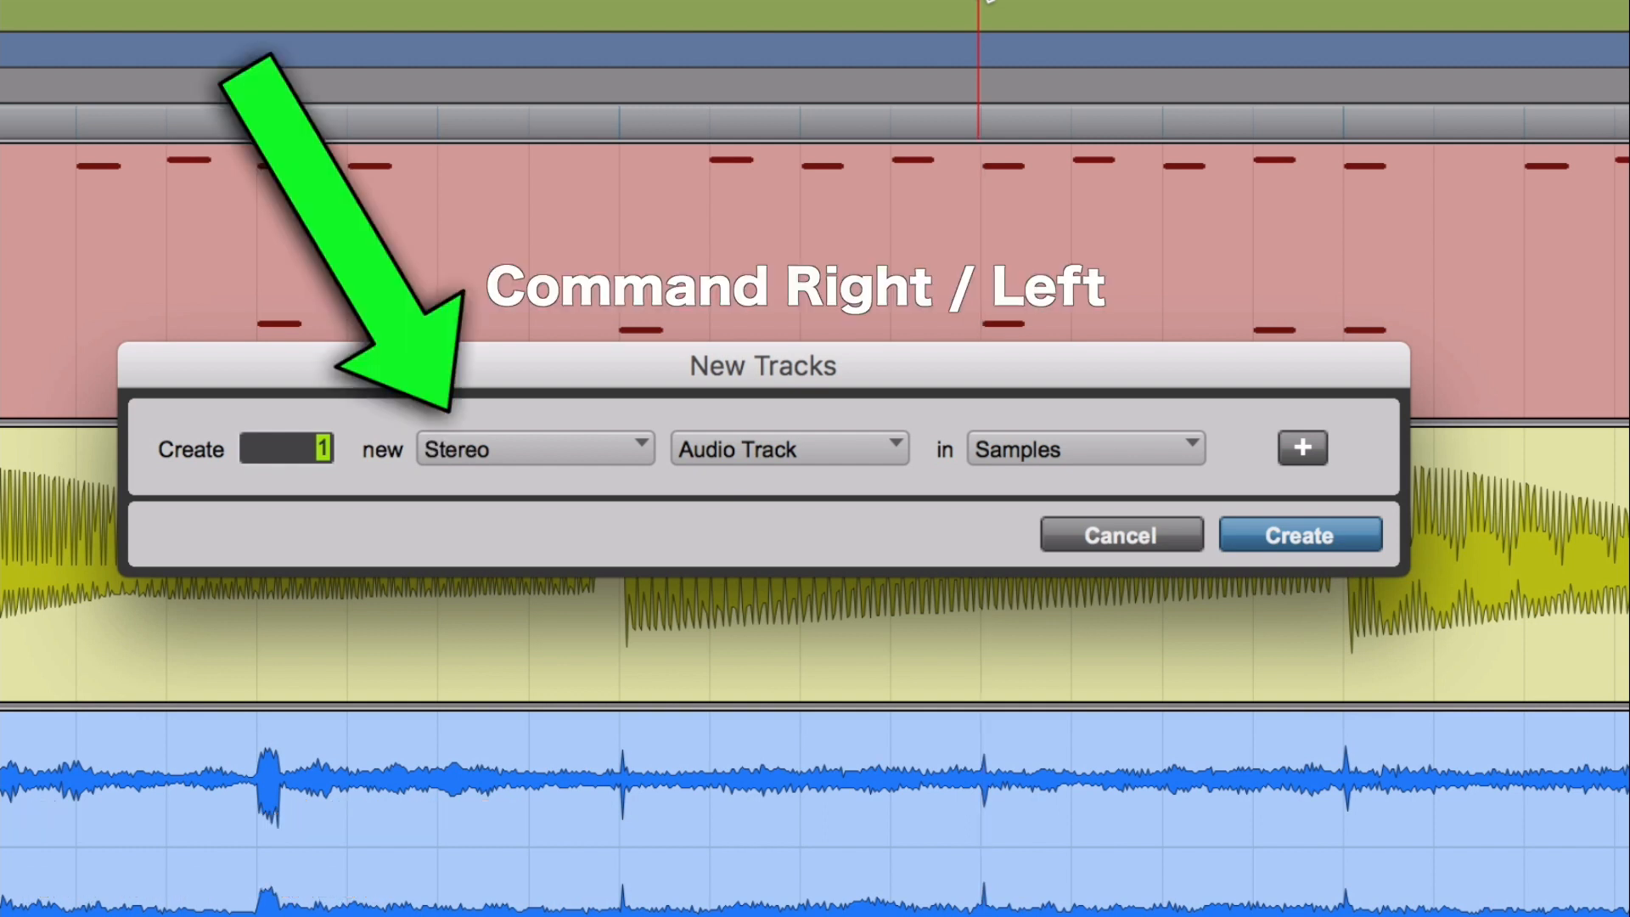
pyautogui.click(533, 449)
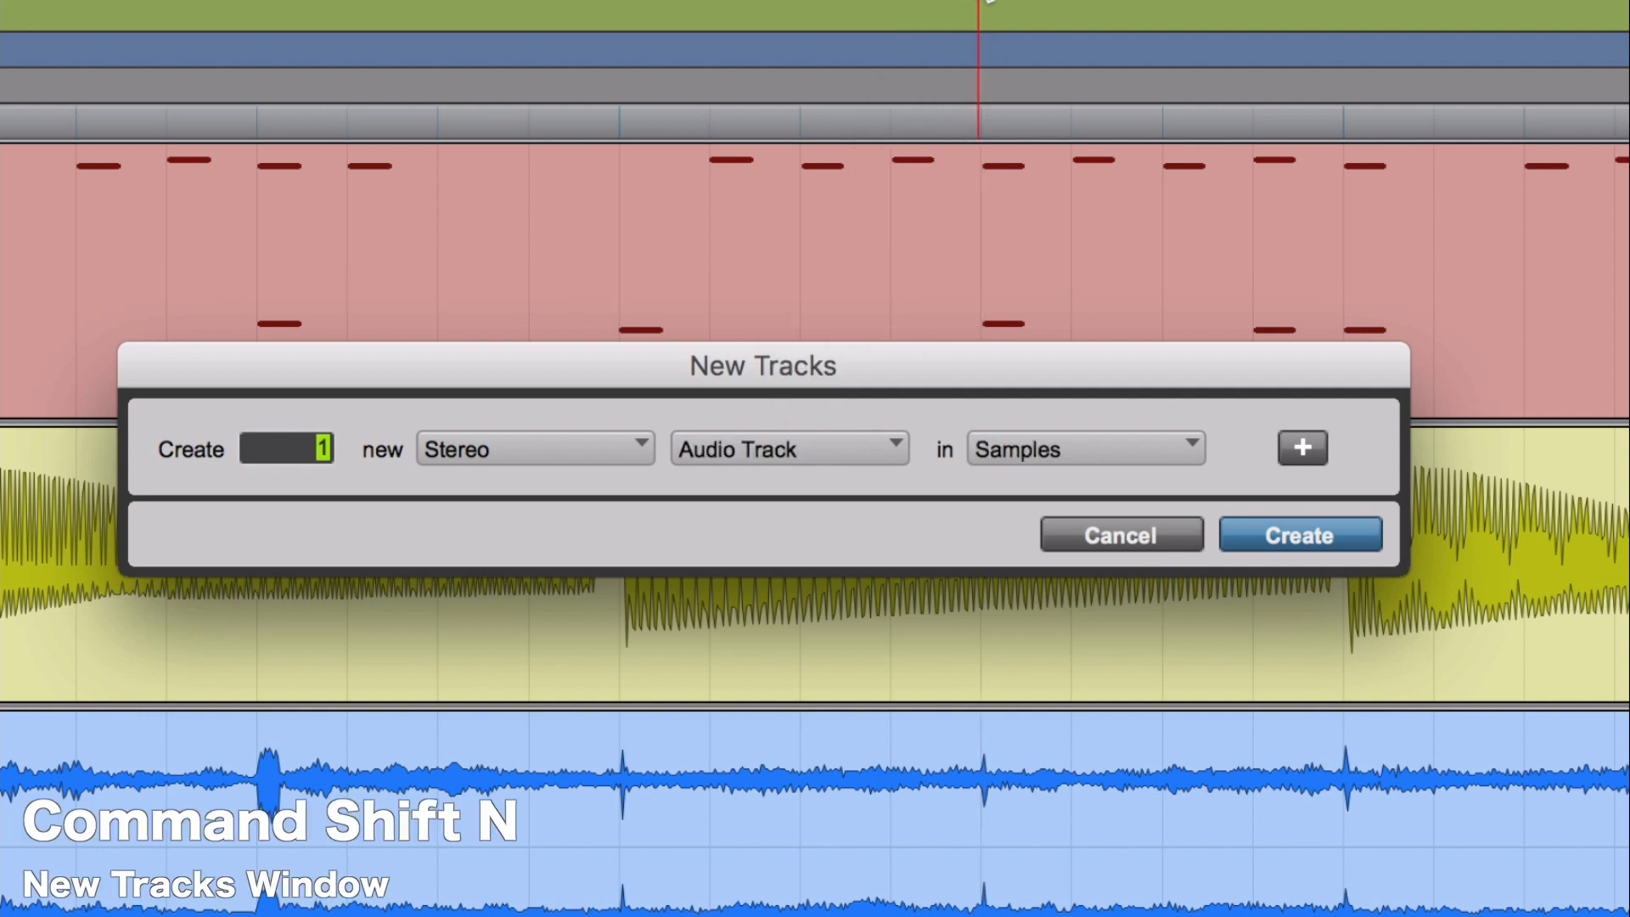
pyautogui.click(535, 448)
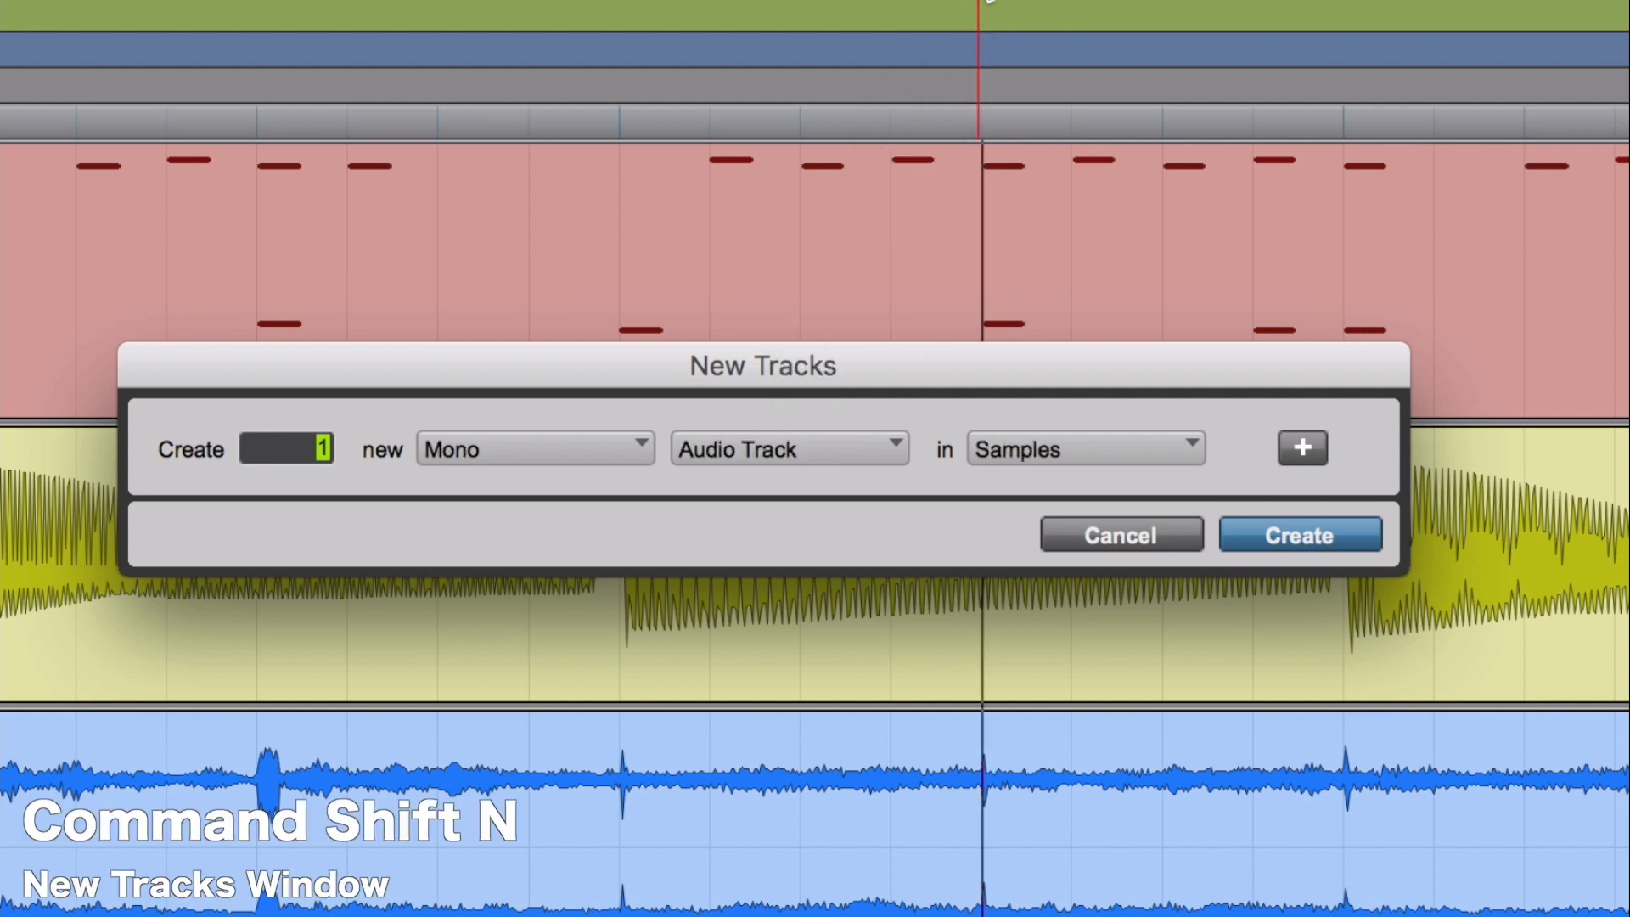
pyautogui.click(1297, 535)
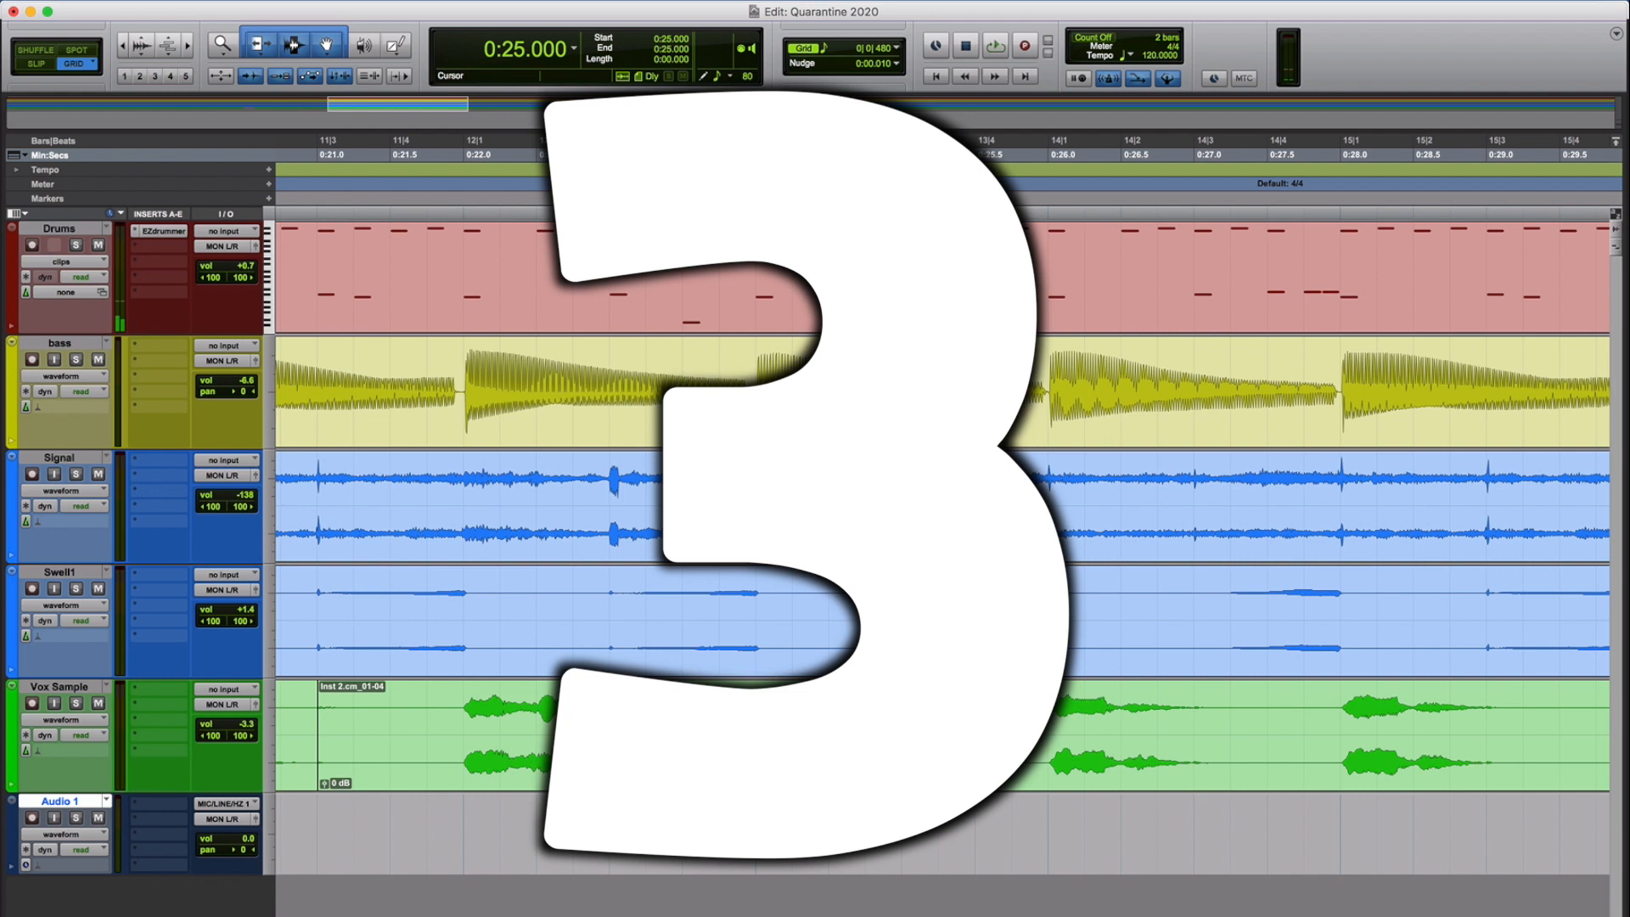
# Step: Start and stop playback from 0:25 with the spacebar
pyautogui.press('space')
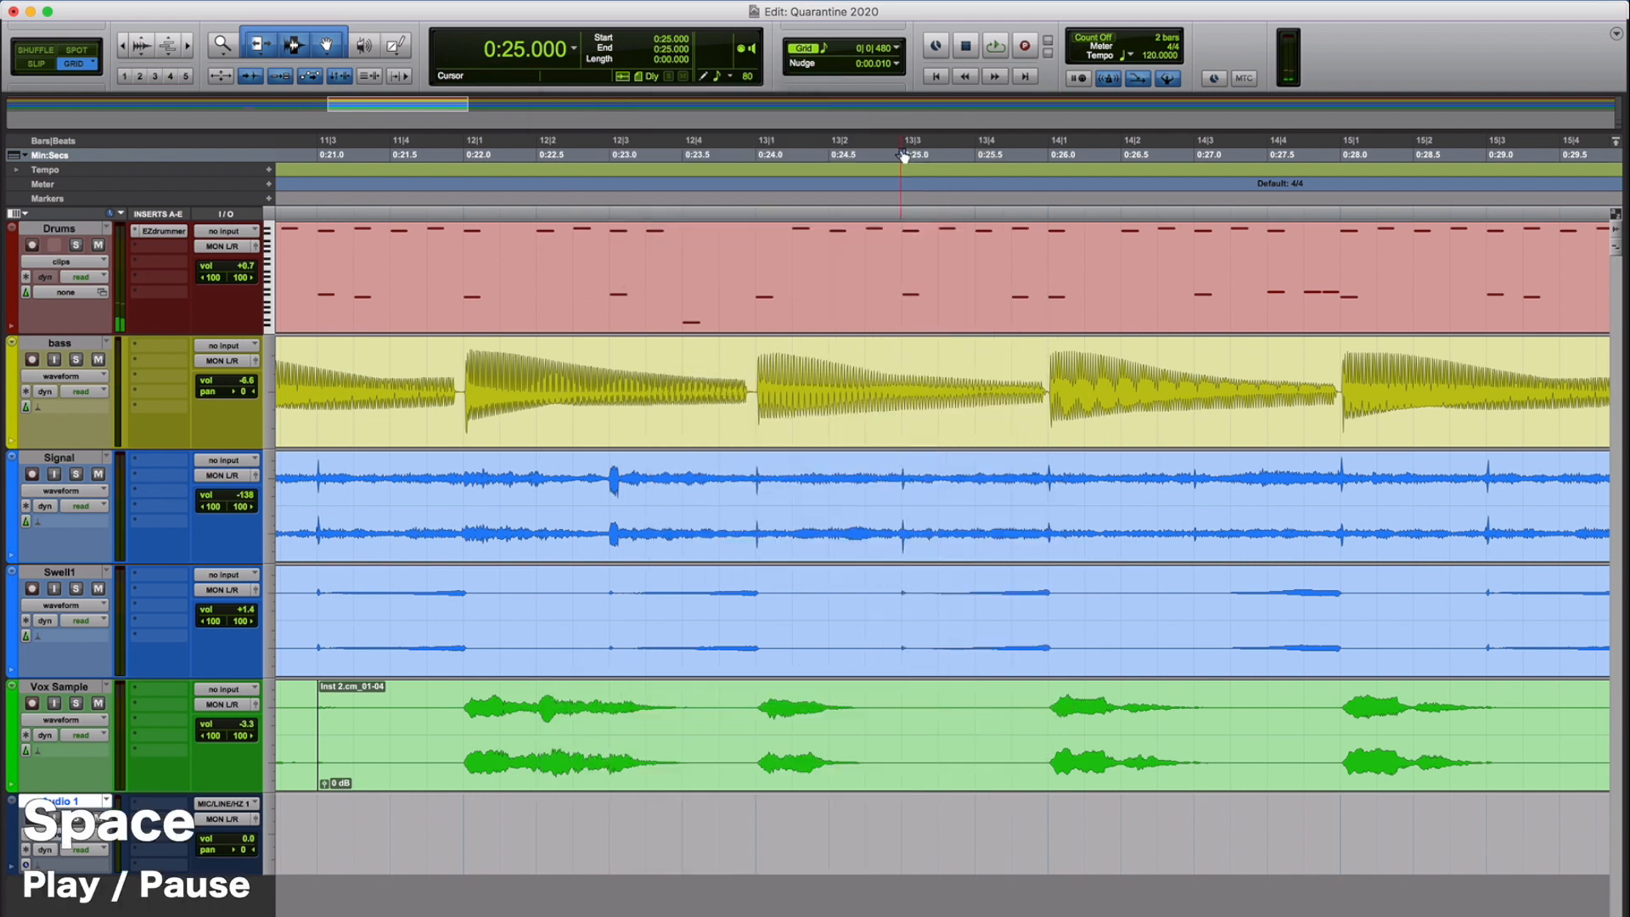
pyautogui.press('space')
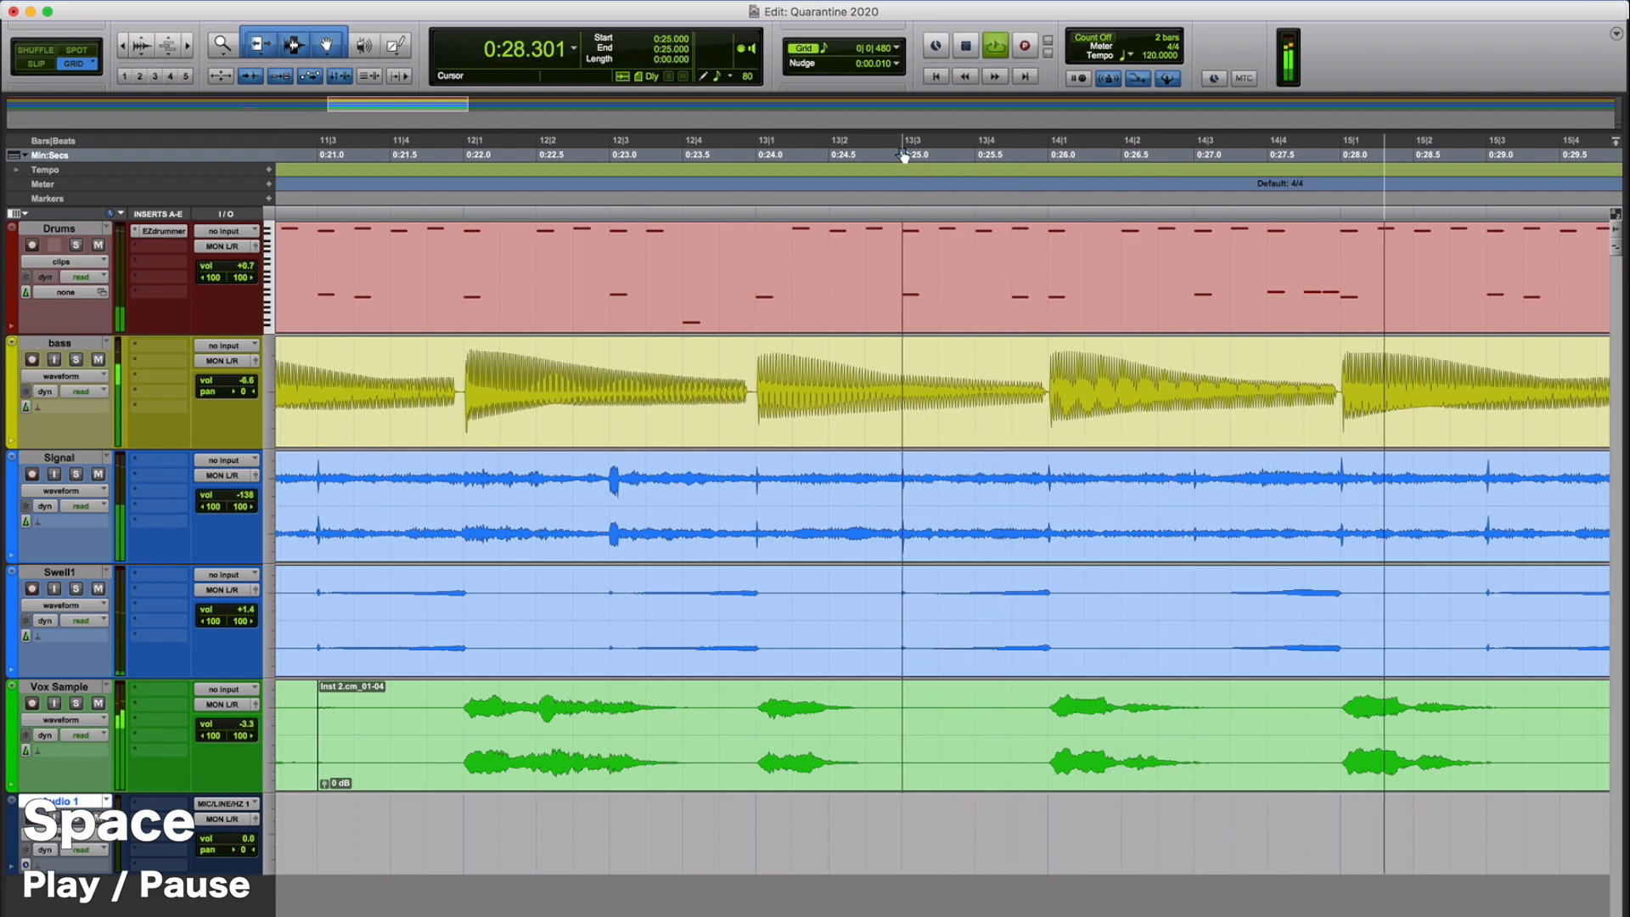
pyautogui.click(963, 45)
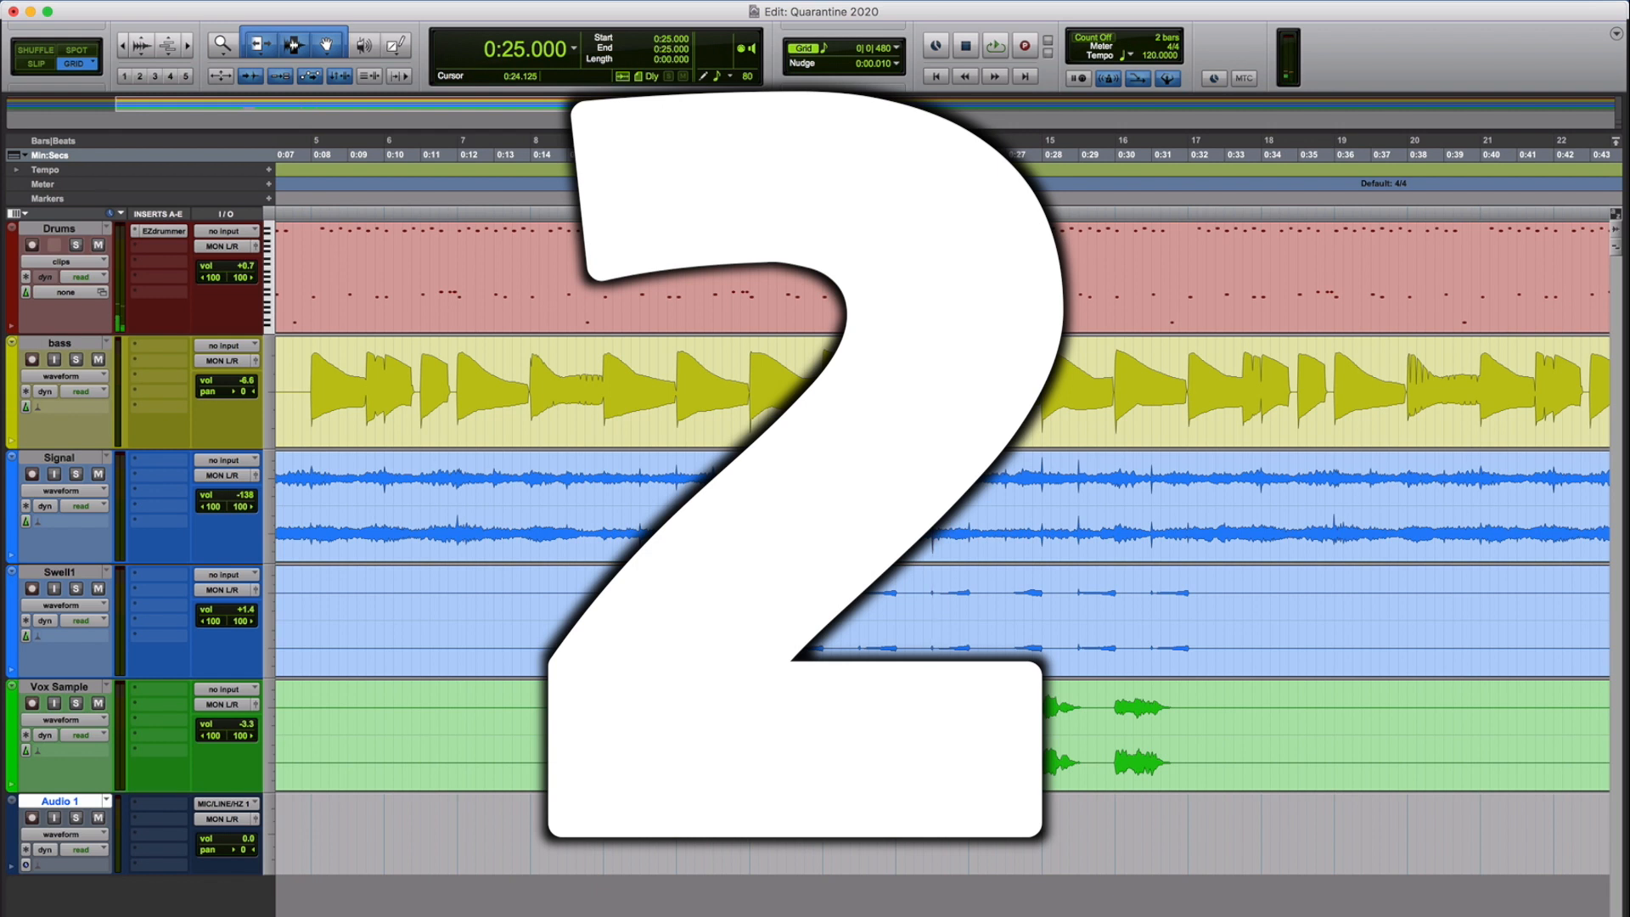
# Step: Undo five recent edits on the Vox Sample, bass and Signal tracks
pyautogui.press('cmd+z')
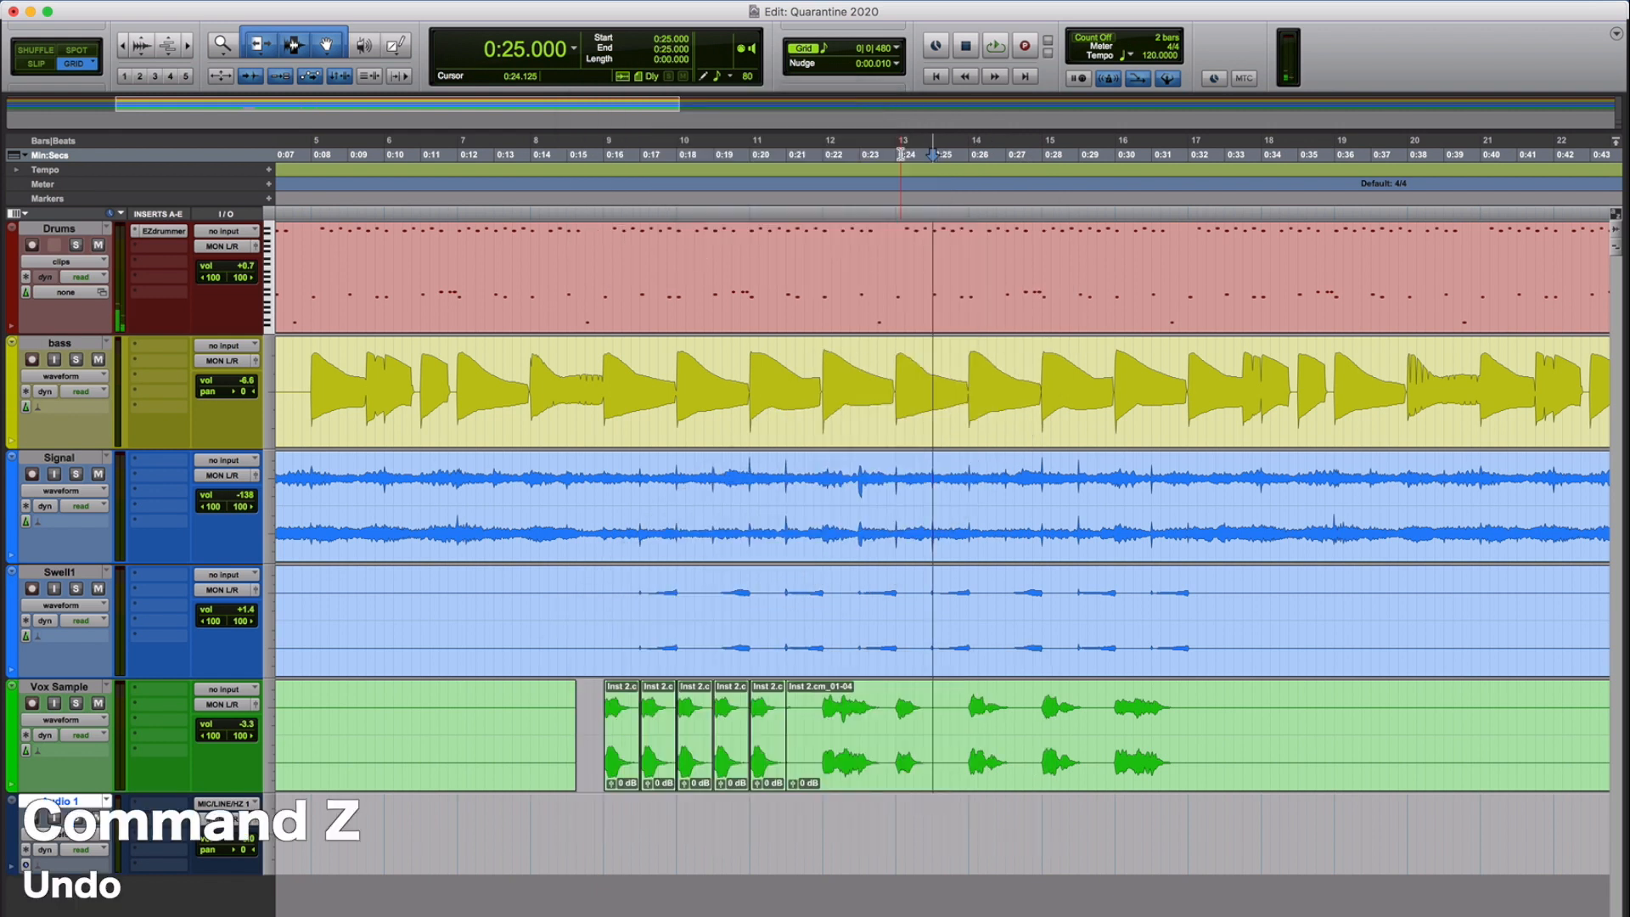
pyautogui.press('cmd+z')
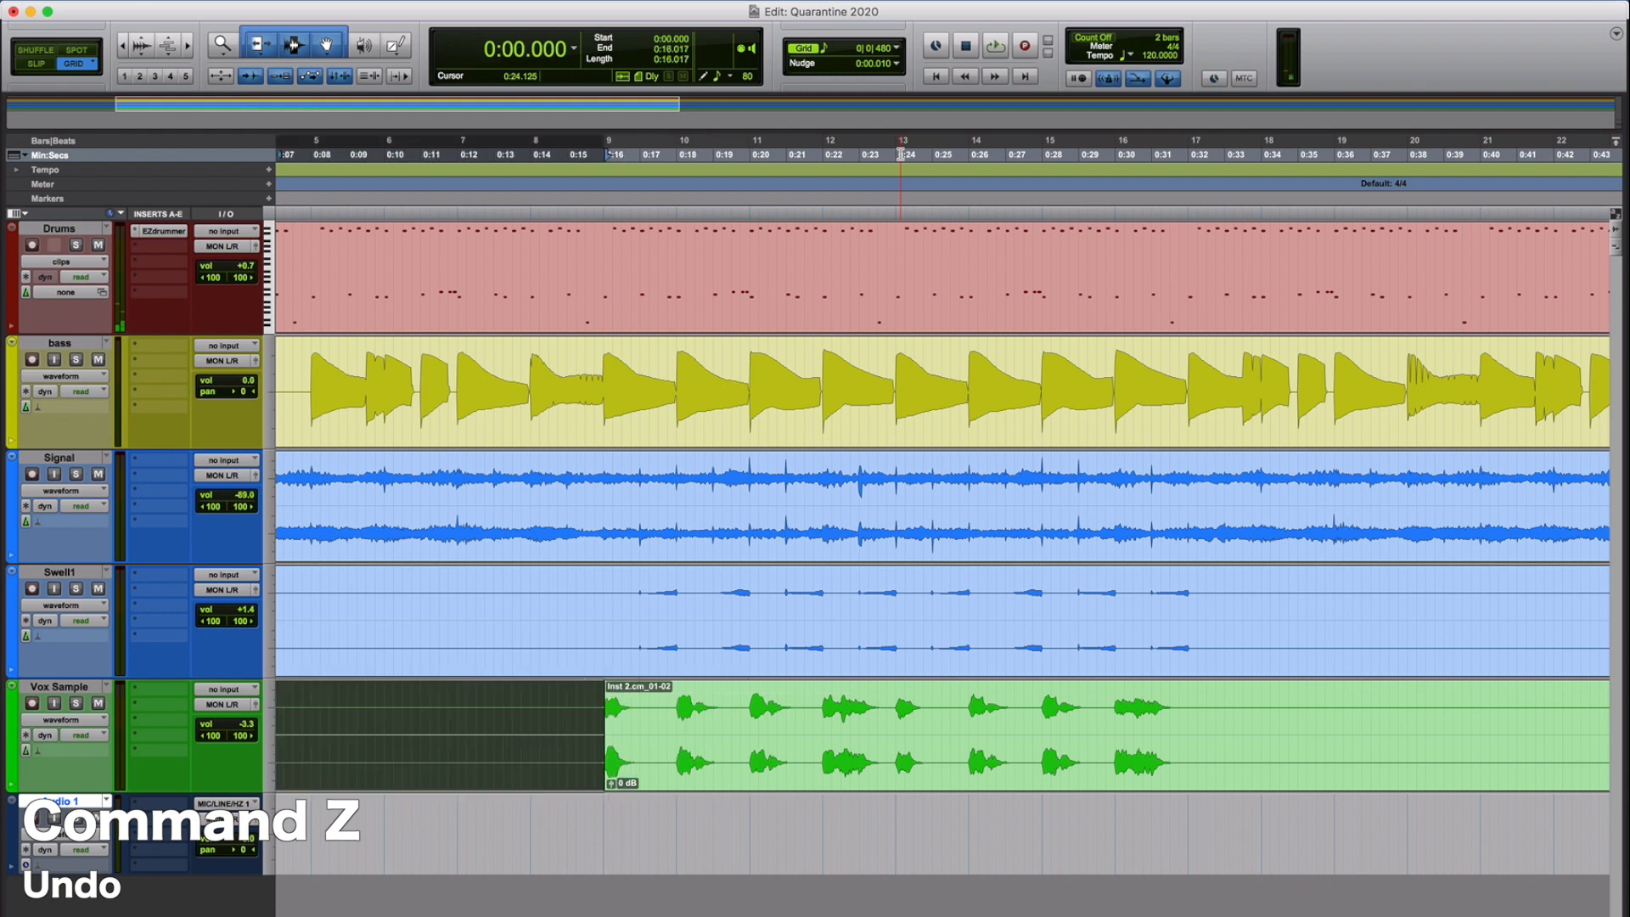
pyautogui.click(756, 489)
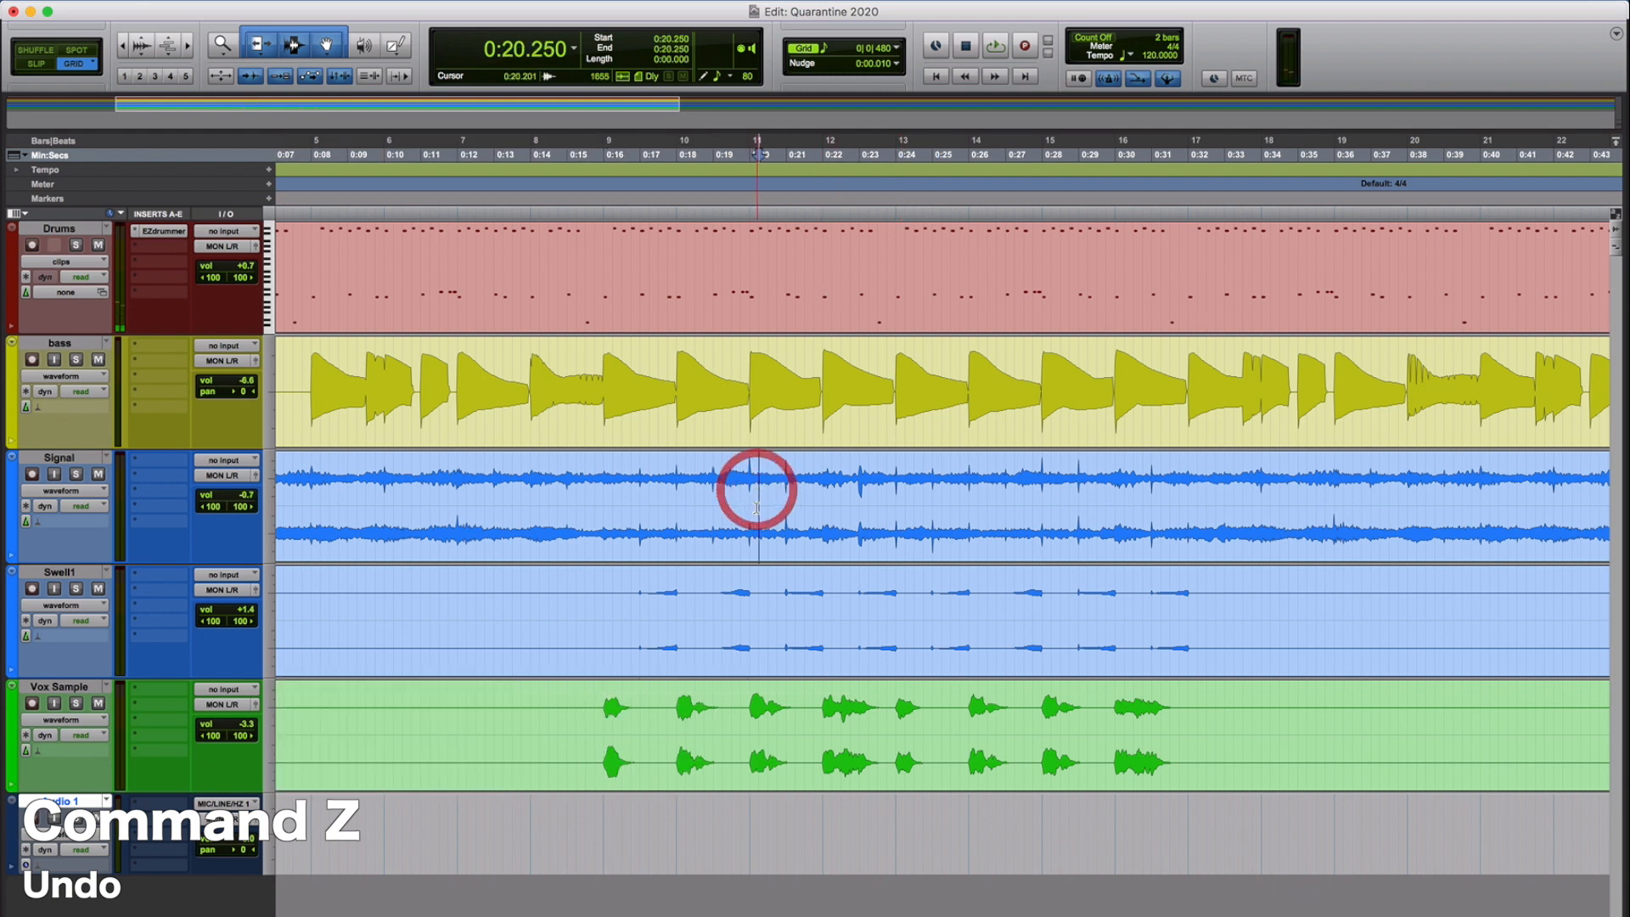
pyautogui.press('cmd+z')
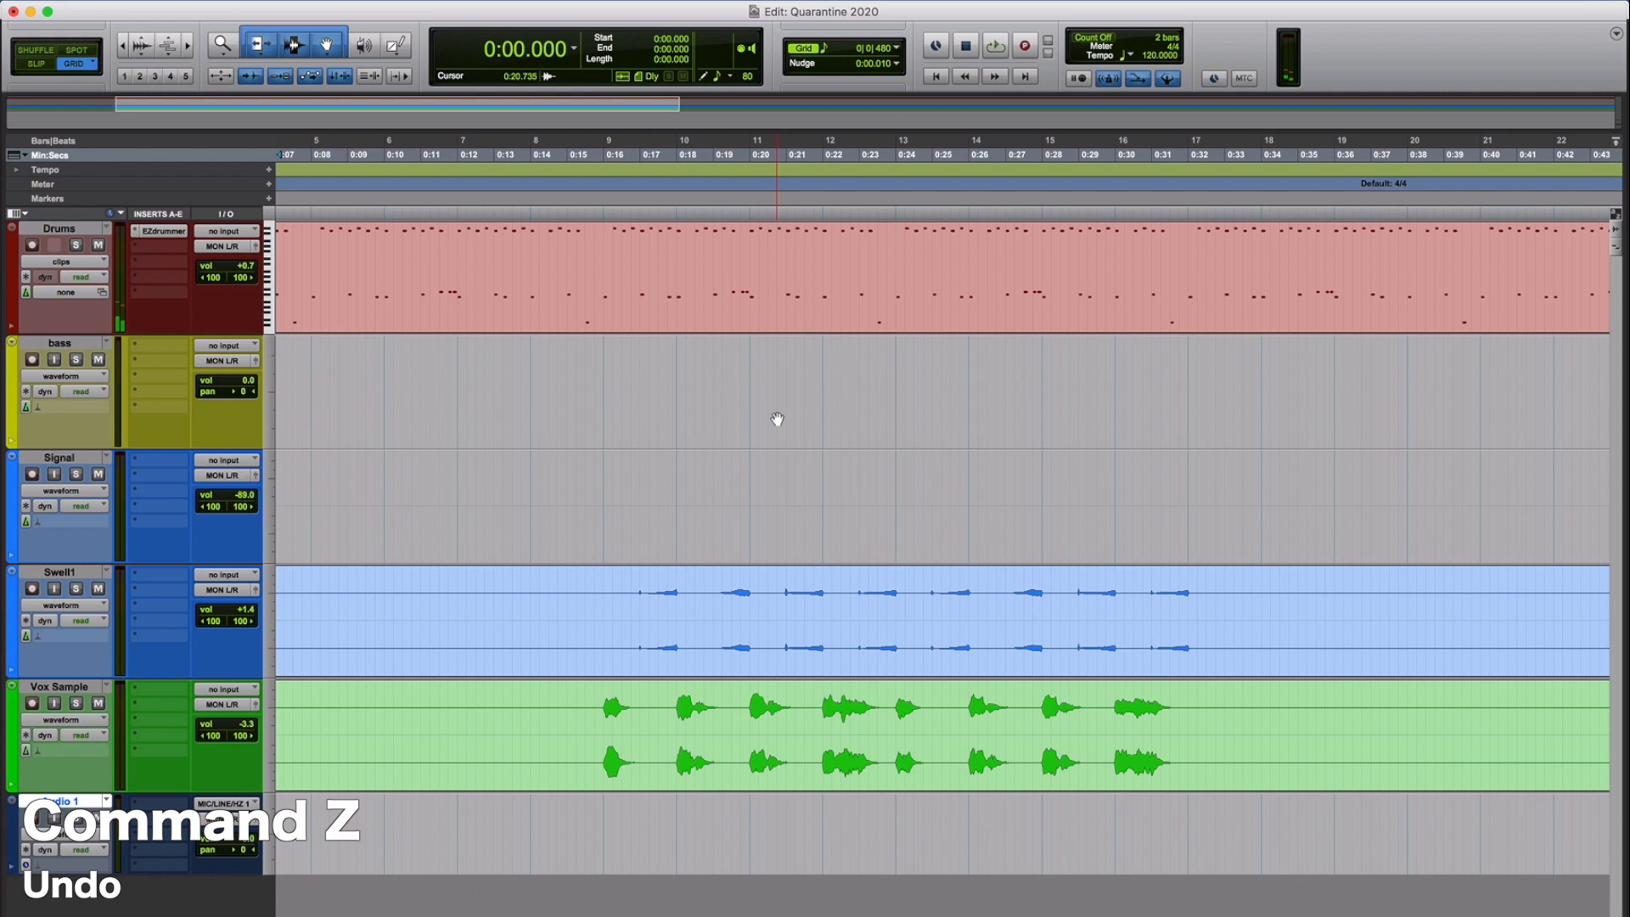
pyautogui.press('cmd+z')
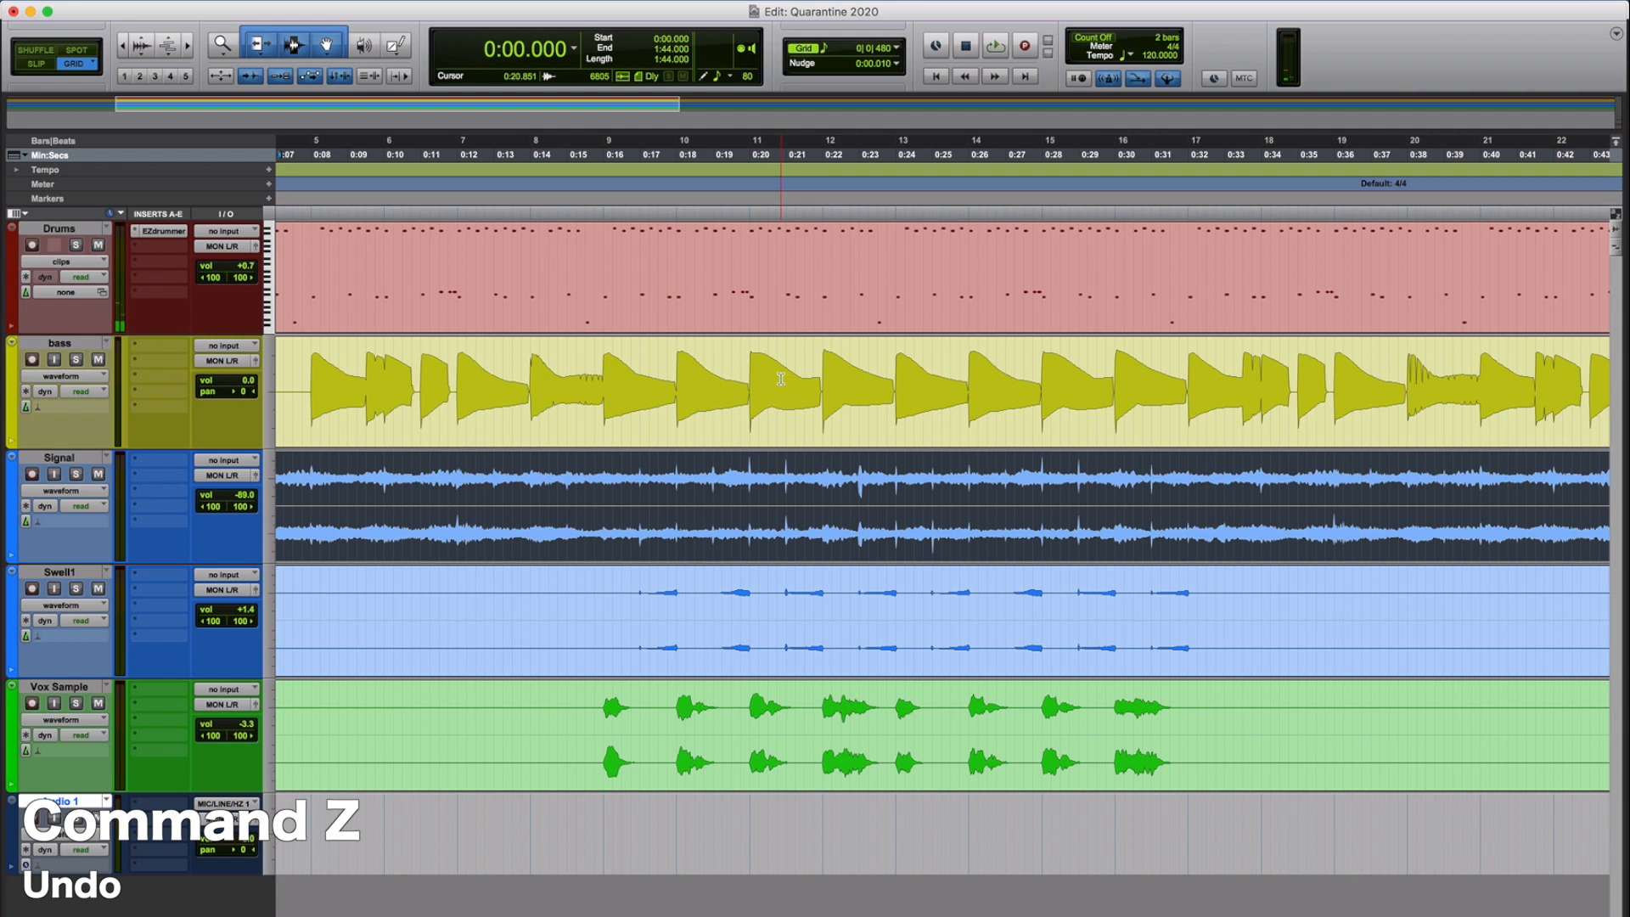
pyautogui.press('cmd+z')
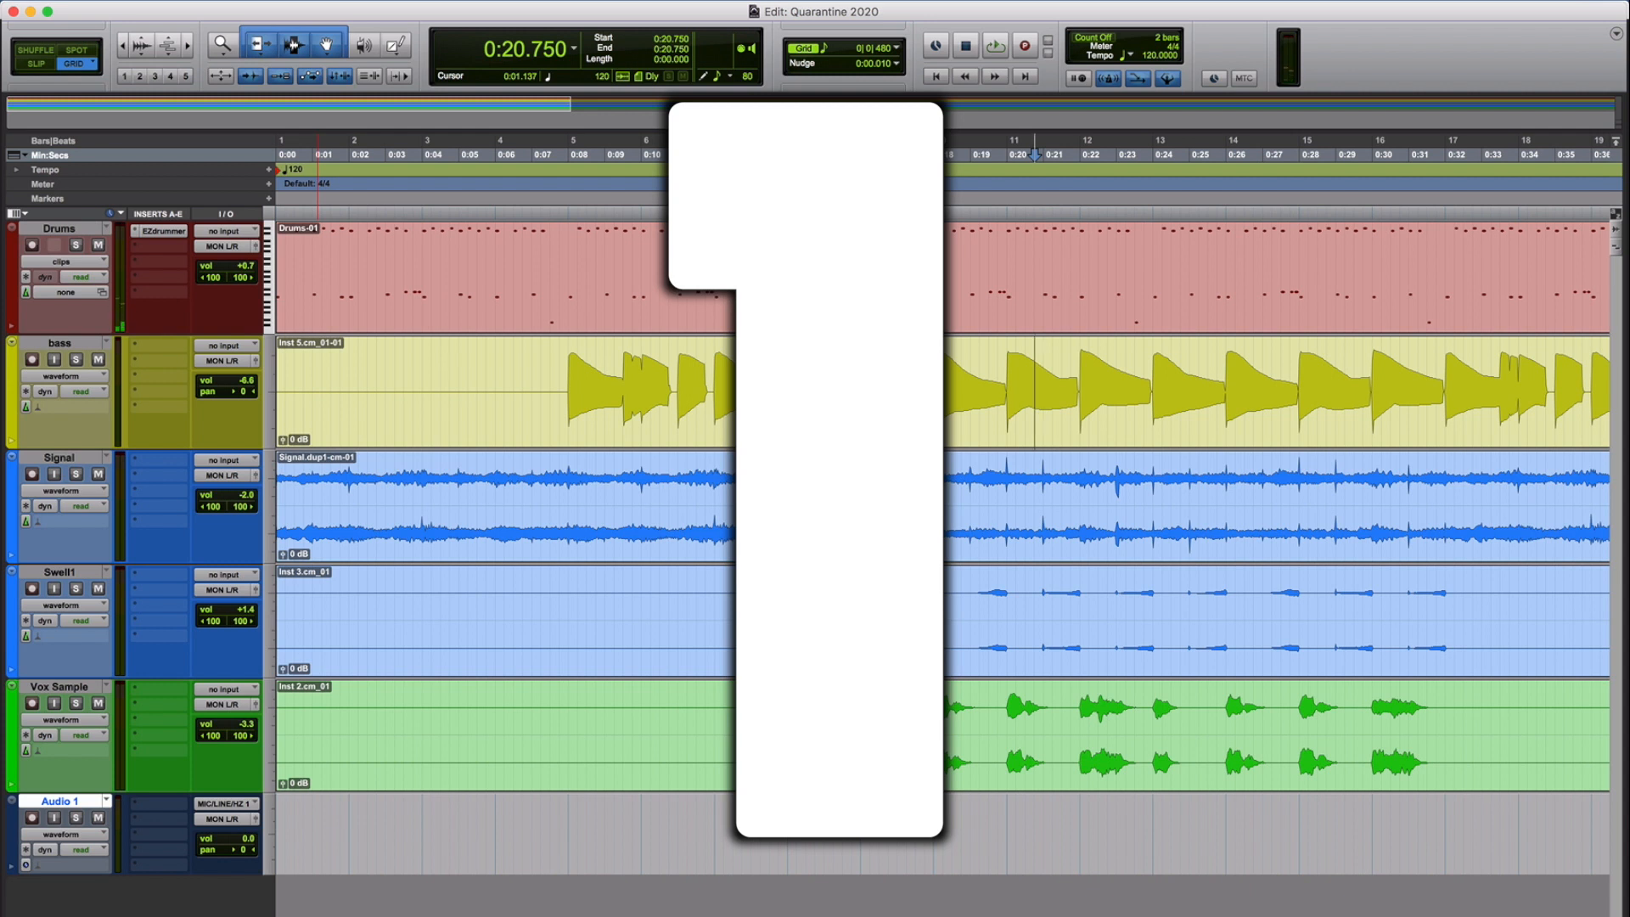
# Step: Save the Quarantine 2020 session with Command+S
pyautogui.press('cmd+s')
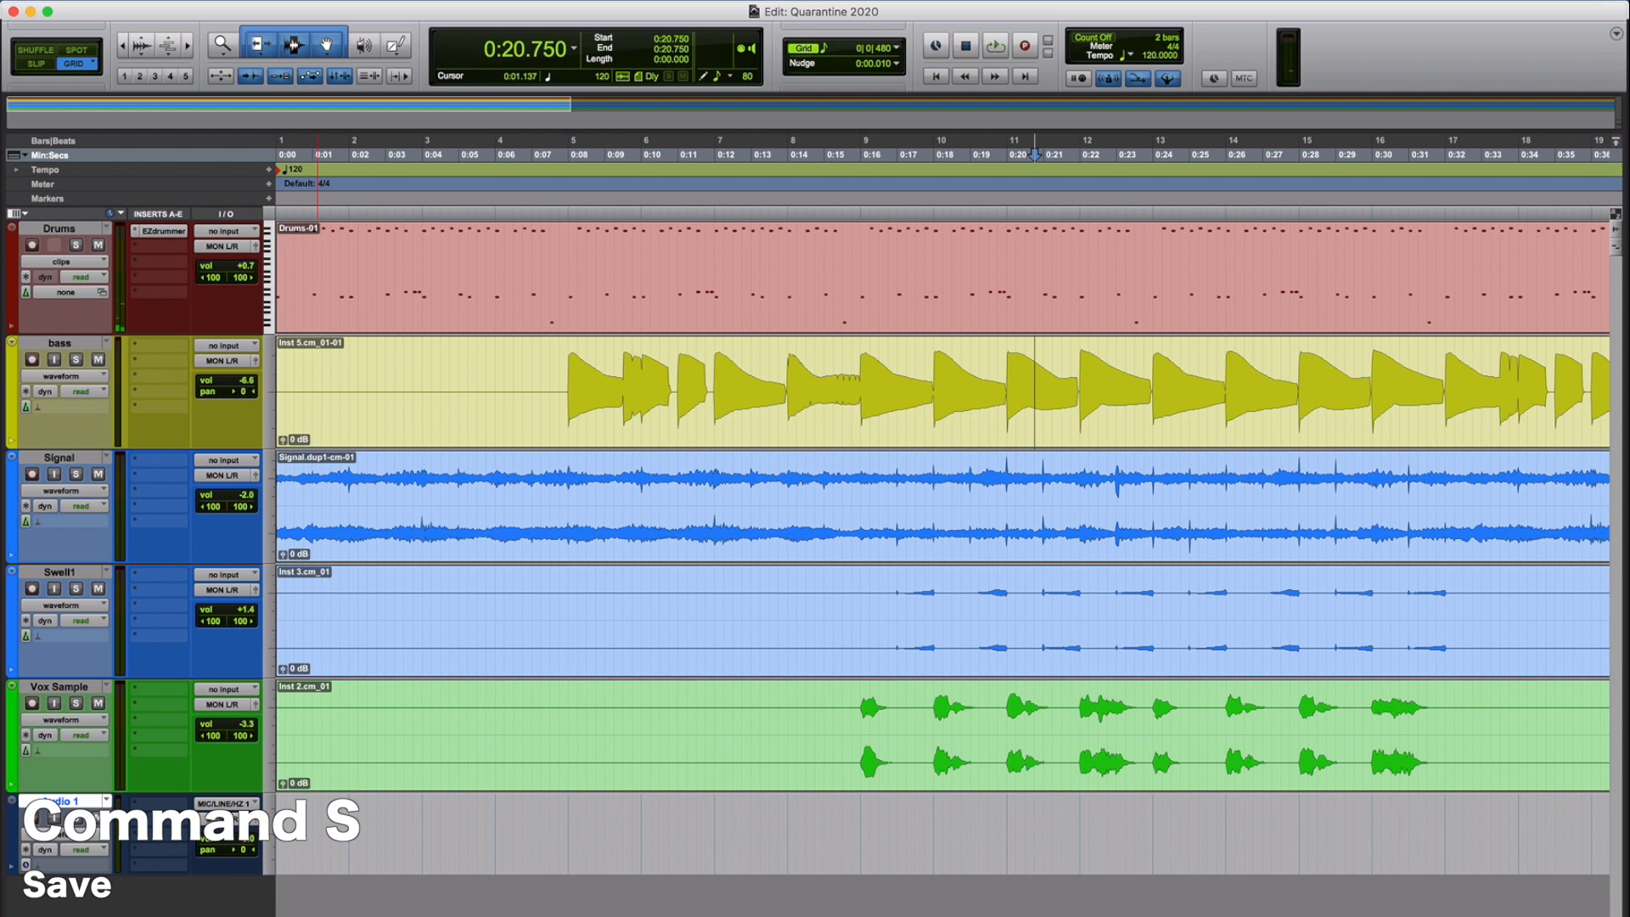
pyautogui.press('cmd+s')
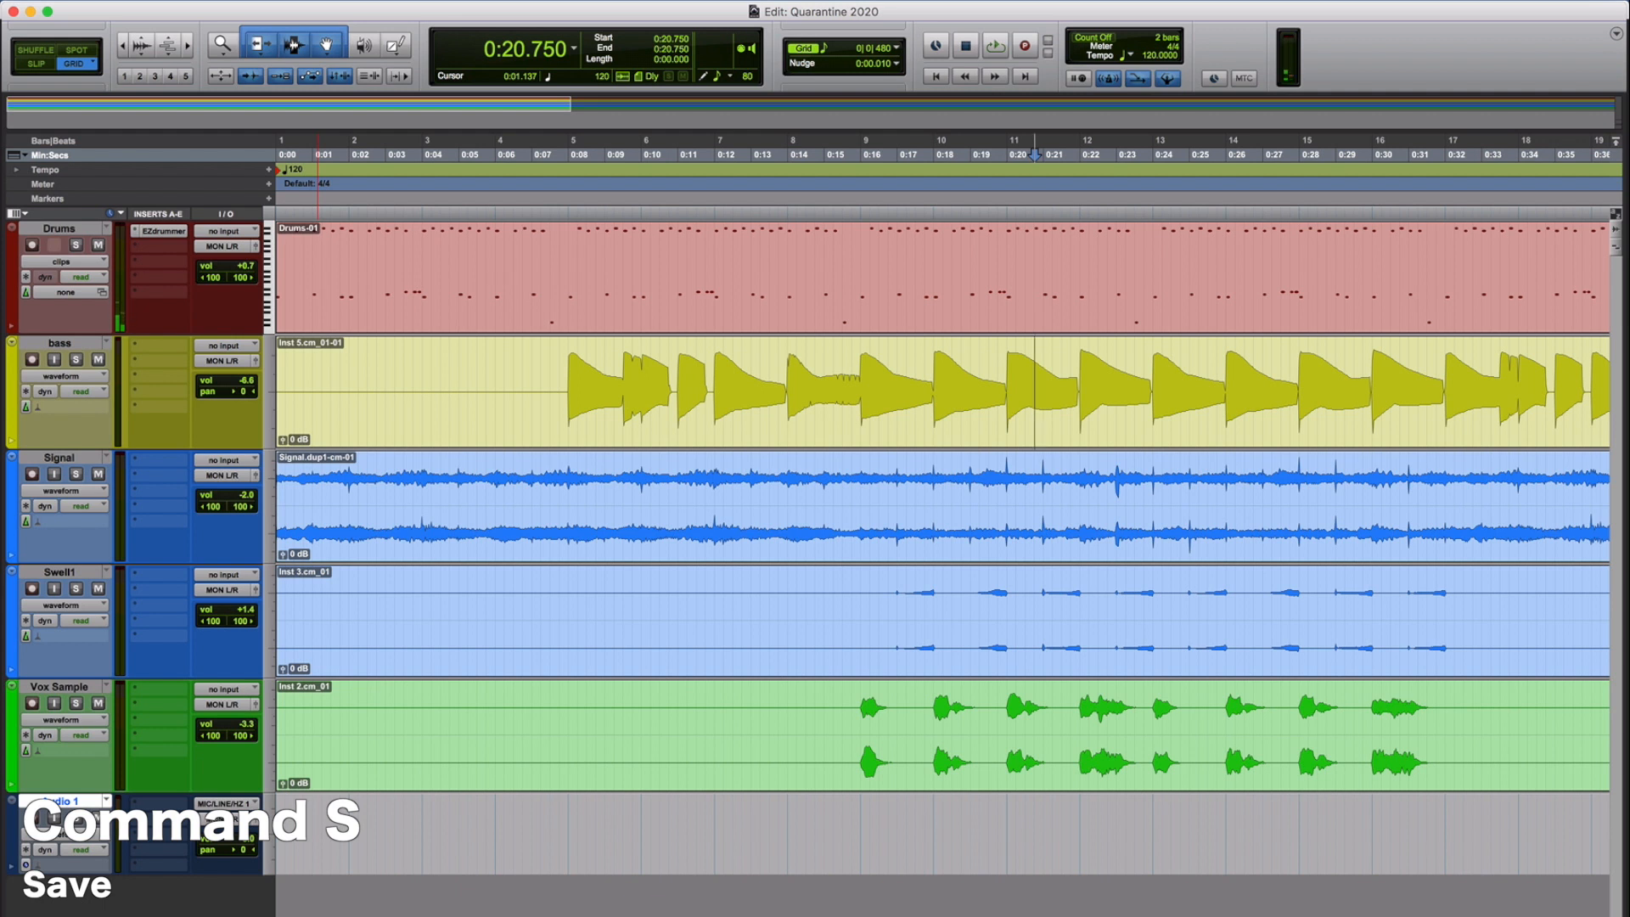
pyautogui.press('cmd+s')
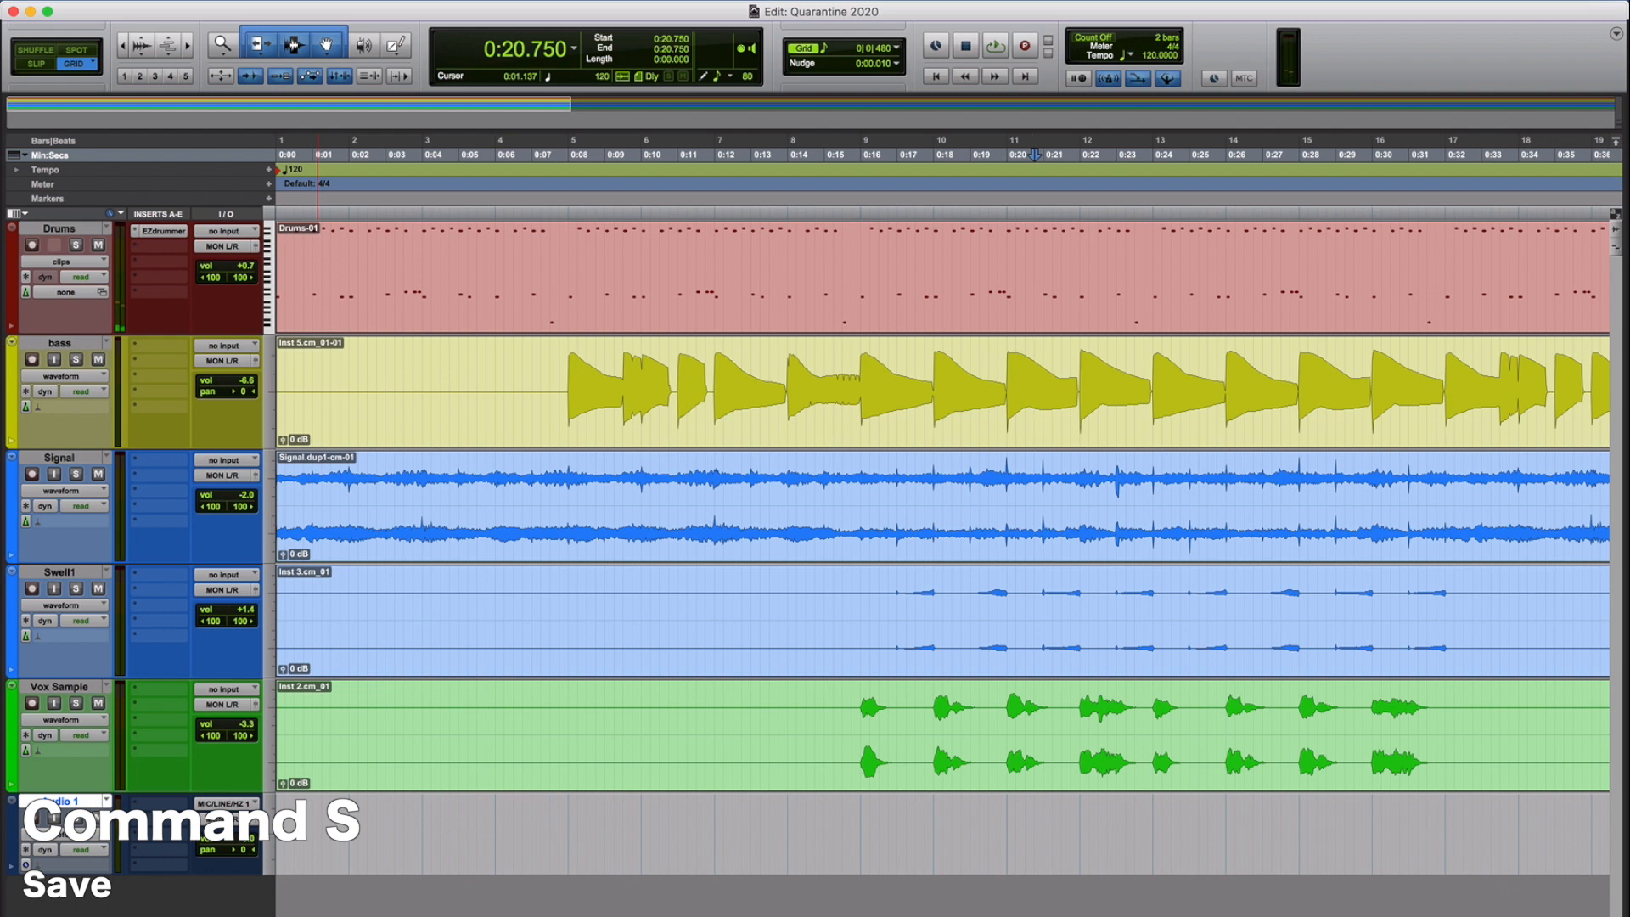